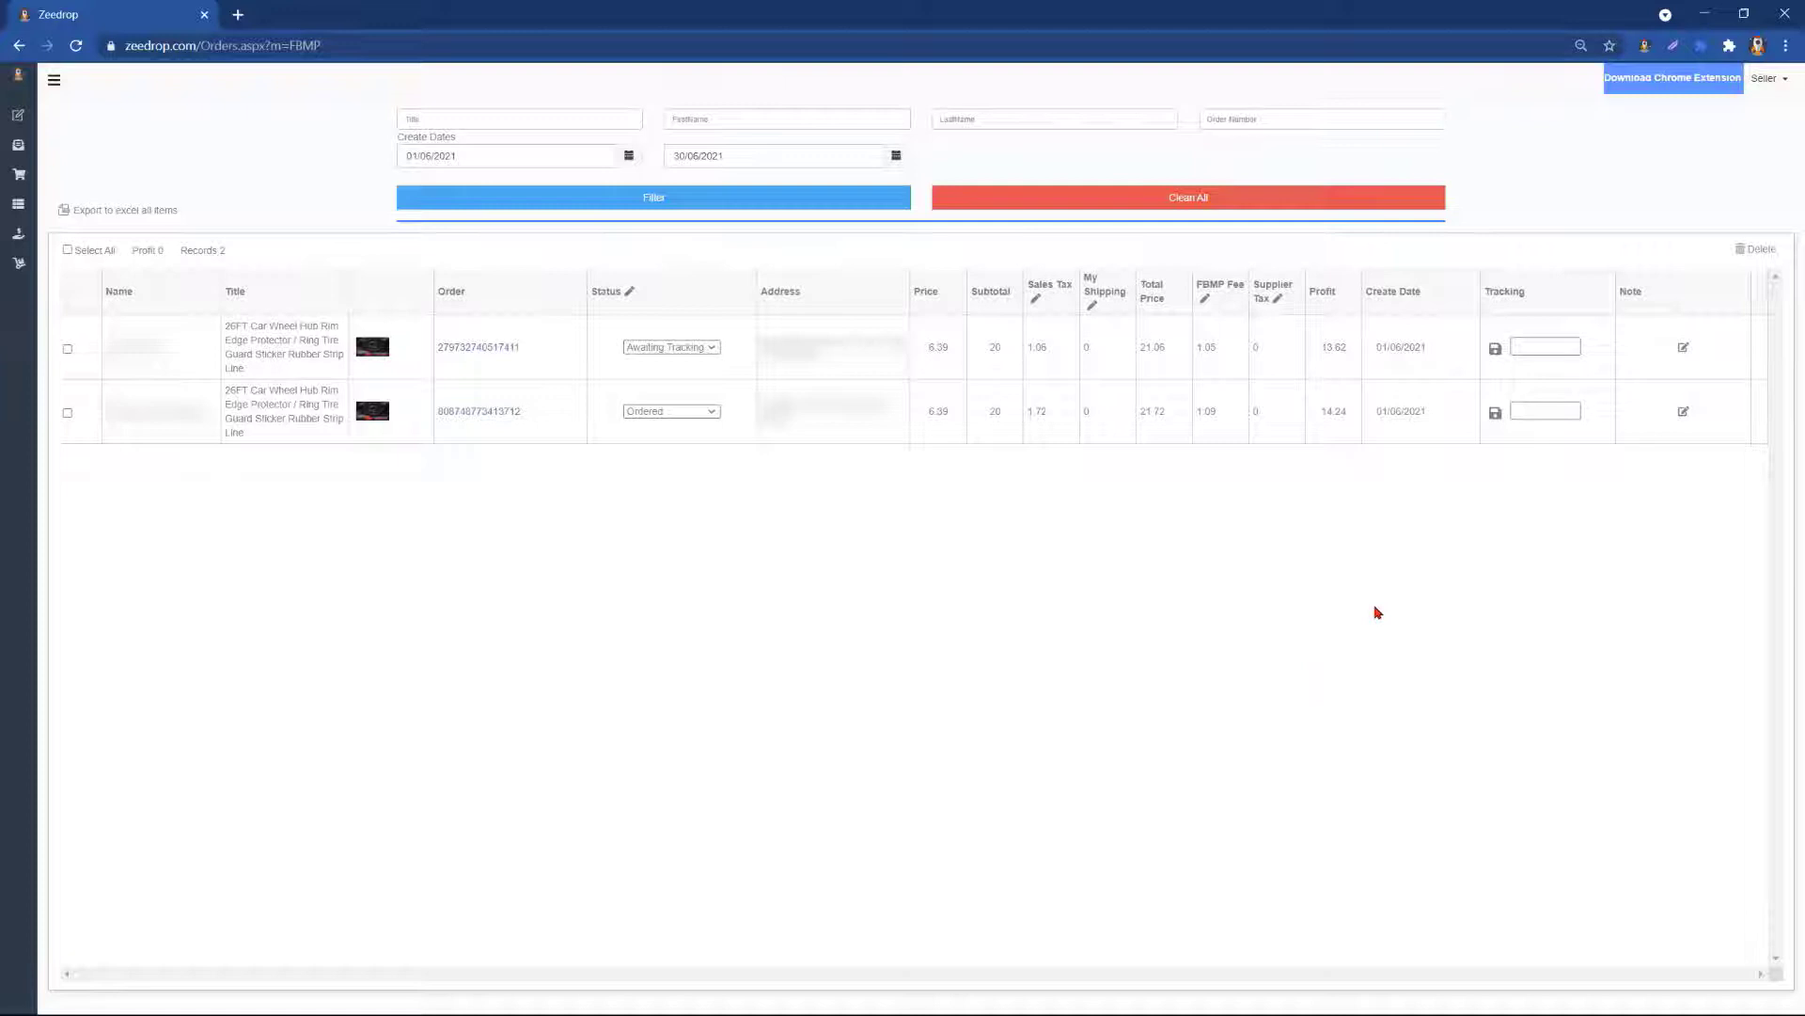
mouse_move(1335, 616)
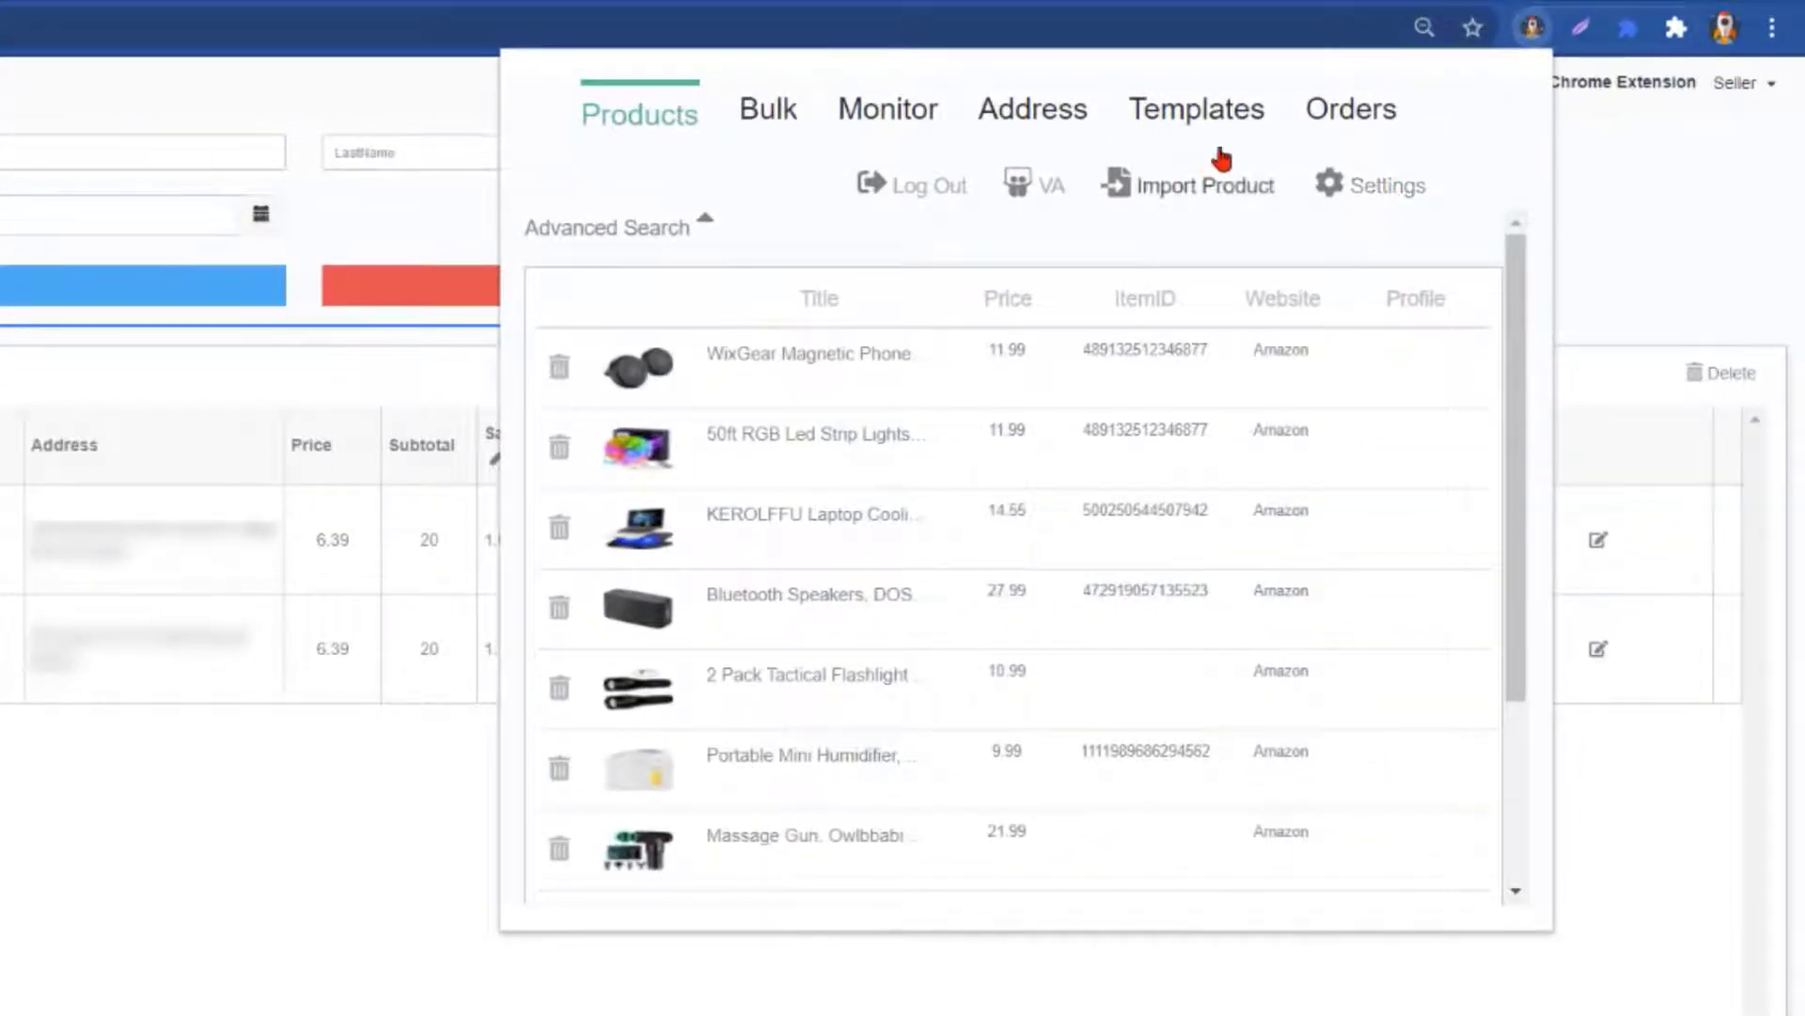
From the Zeedrop extension's Orders tab, open the Full order report in a new tab
click(1349, 108)
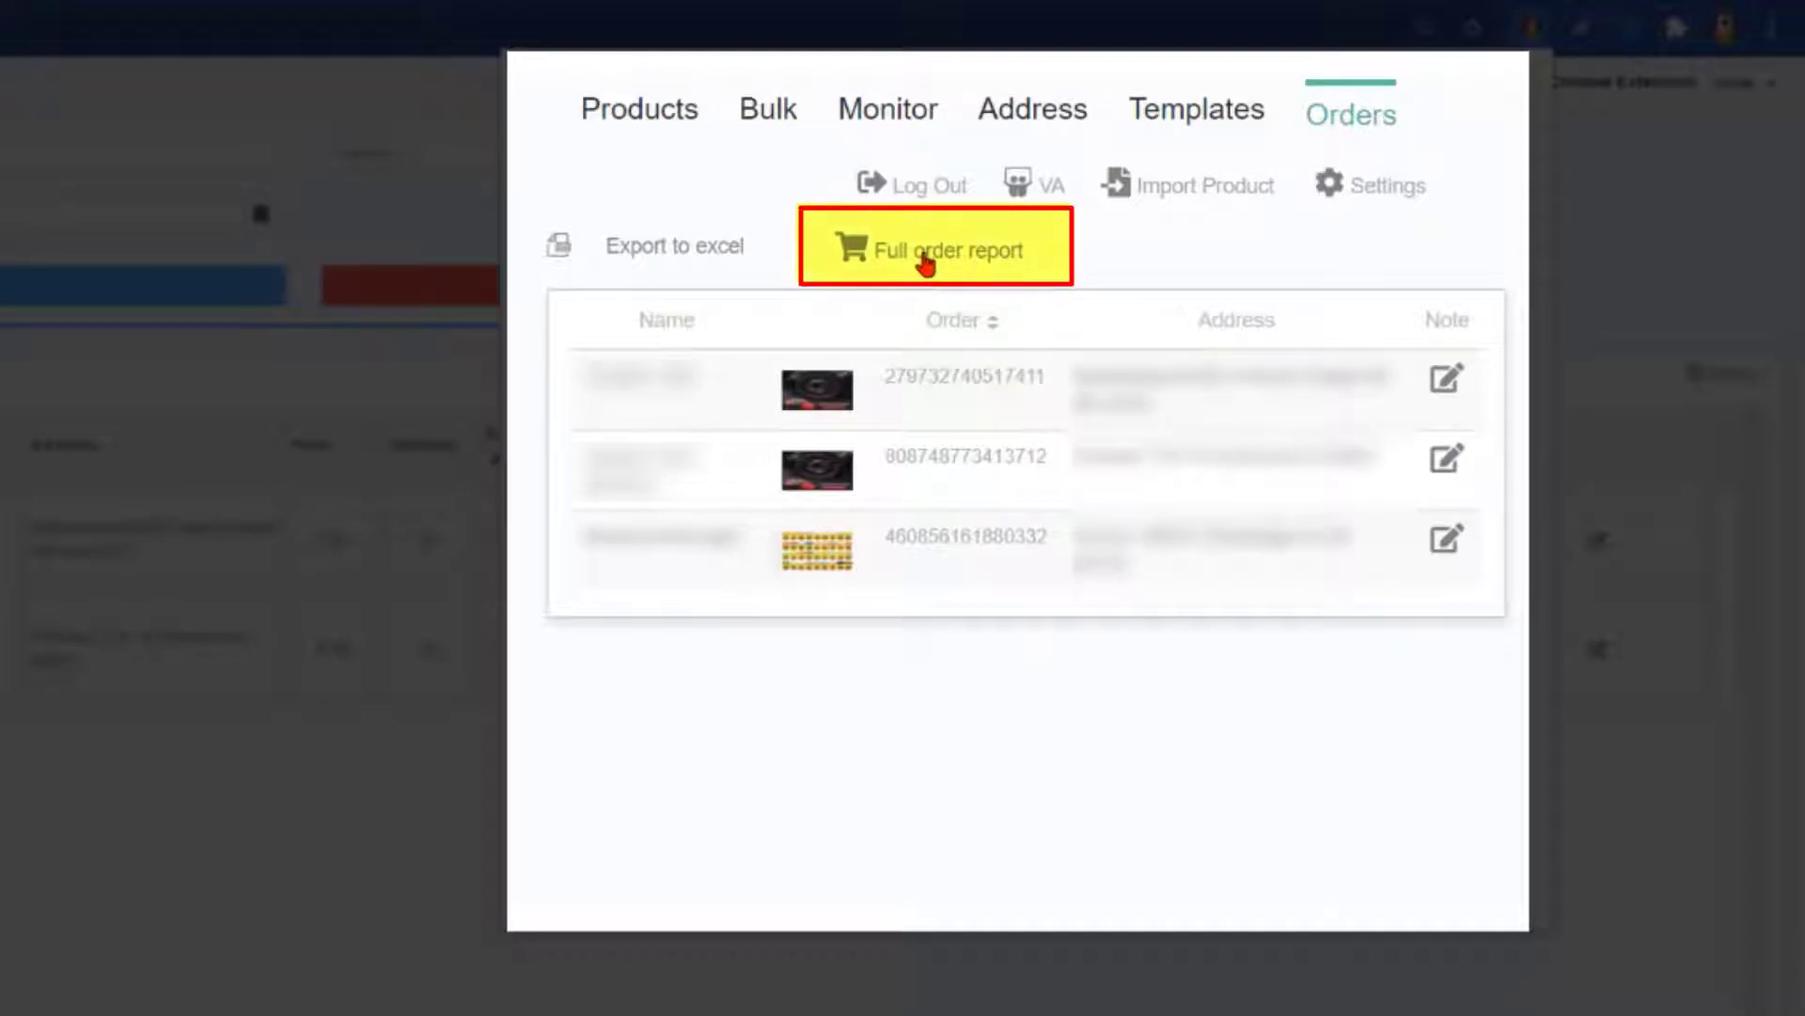
click(935, 248)
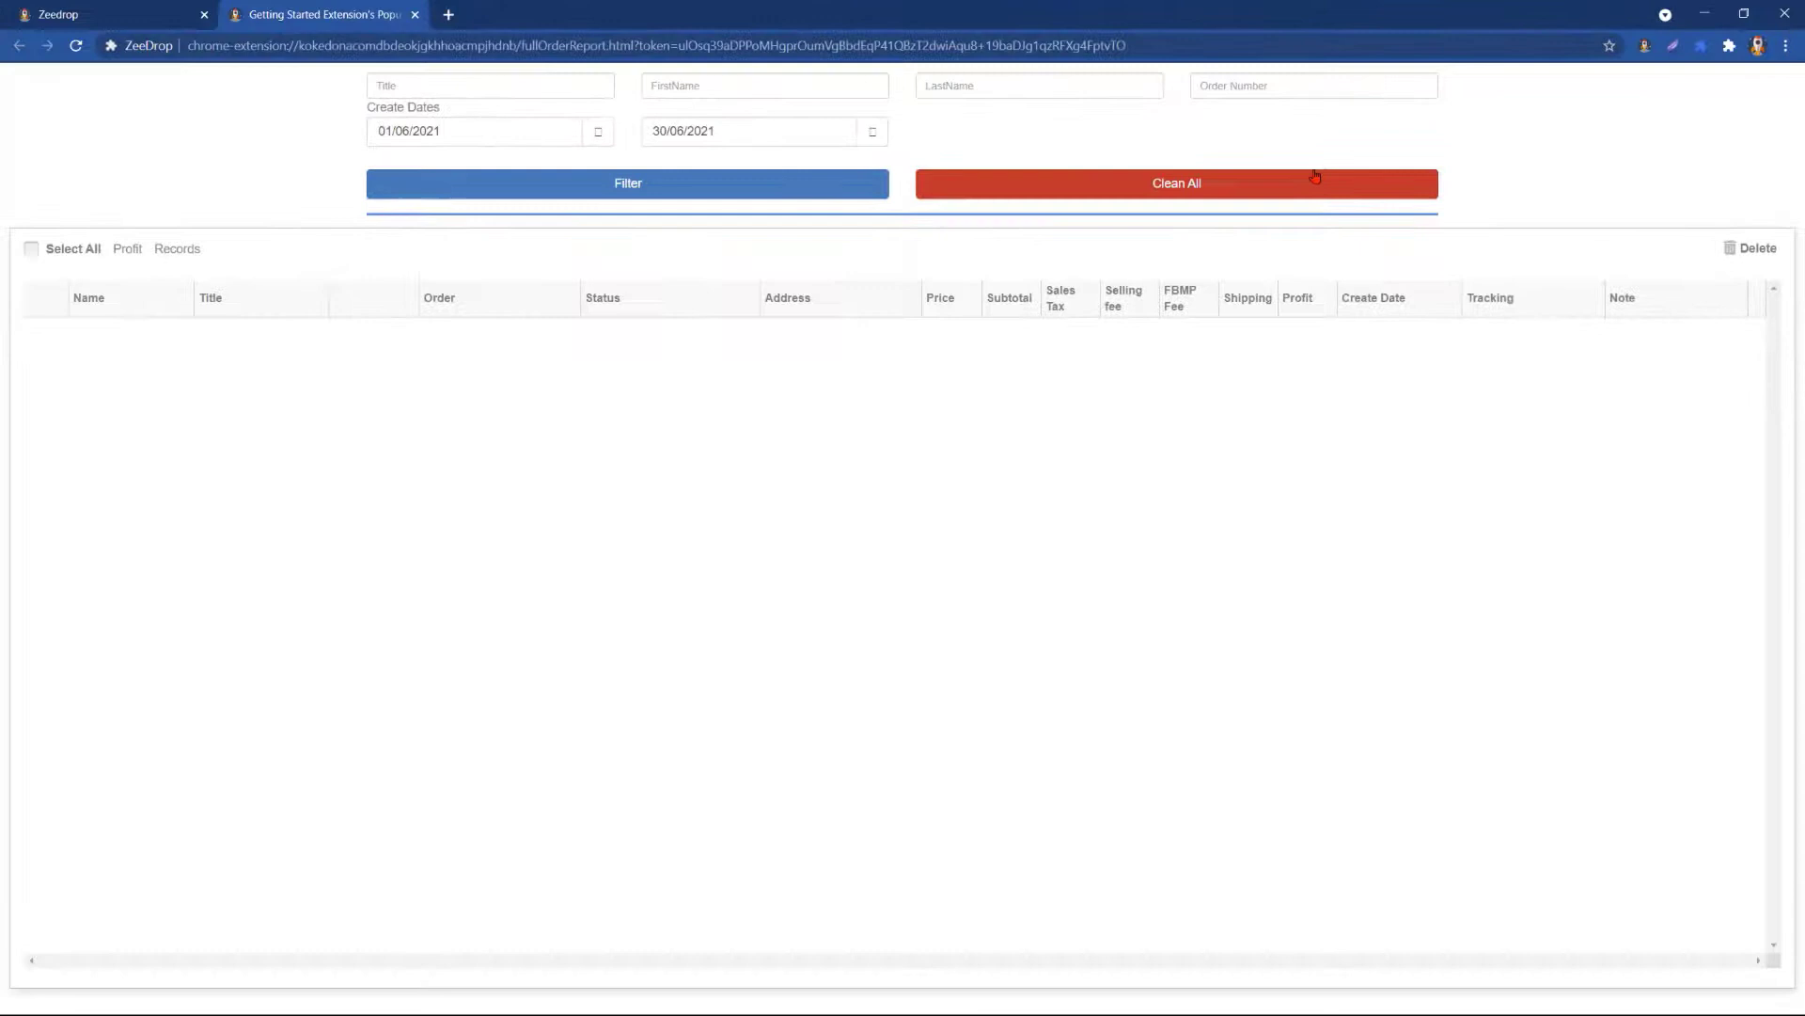
Load the three captured orders into the report table
click(627, 184)
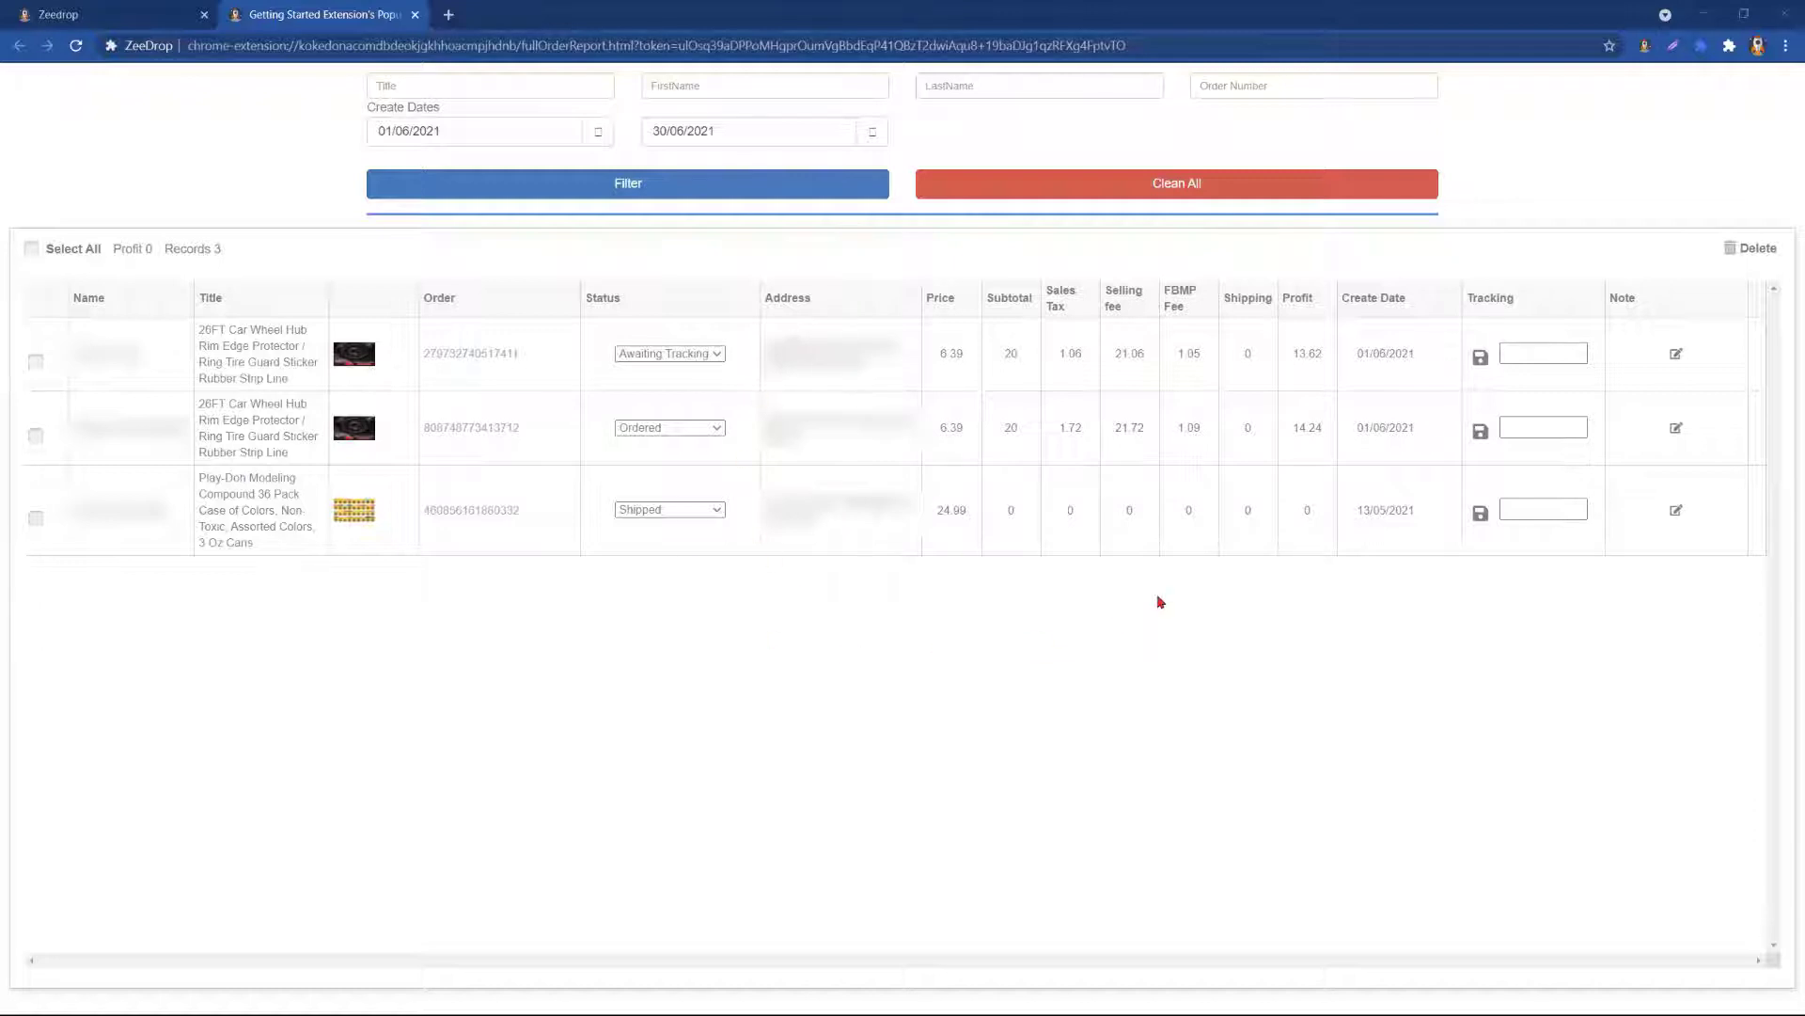
mouse_move(1112, 630)
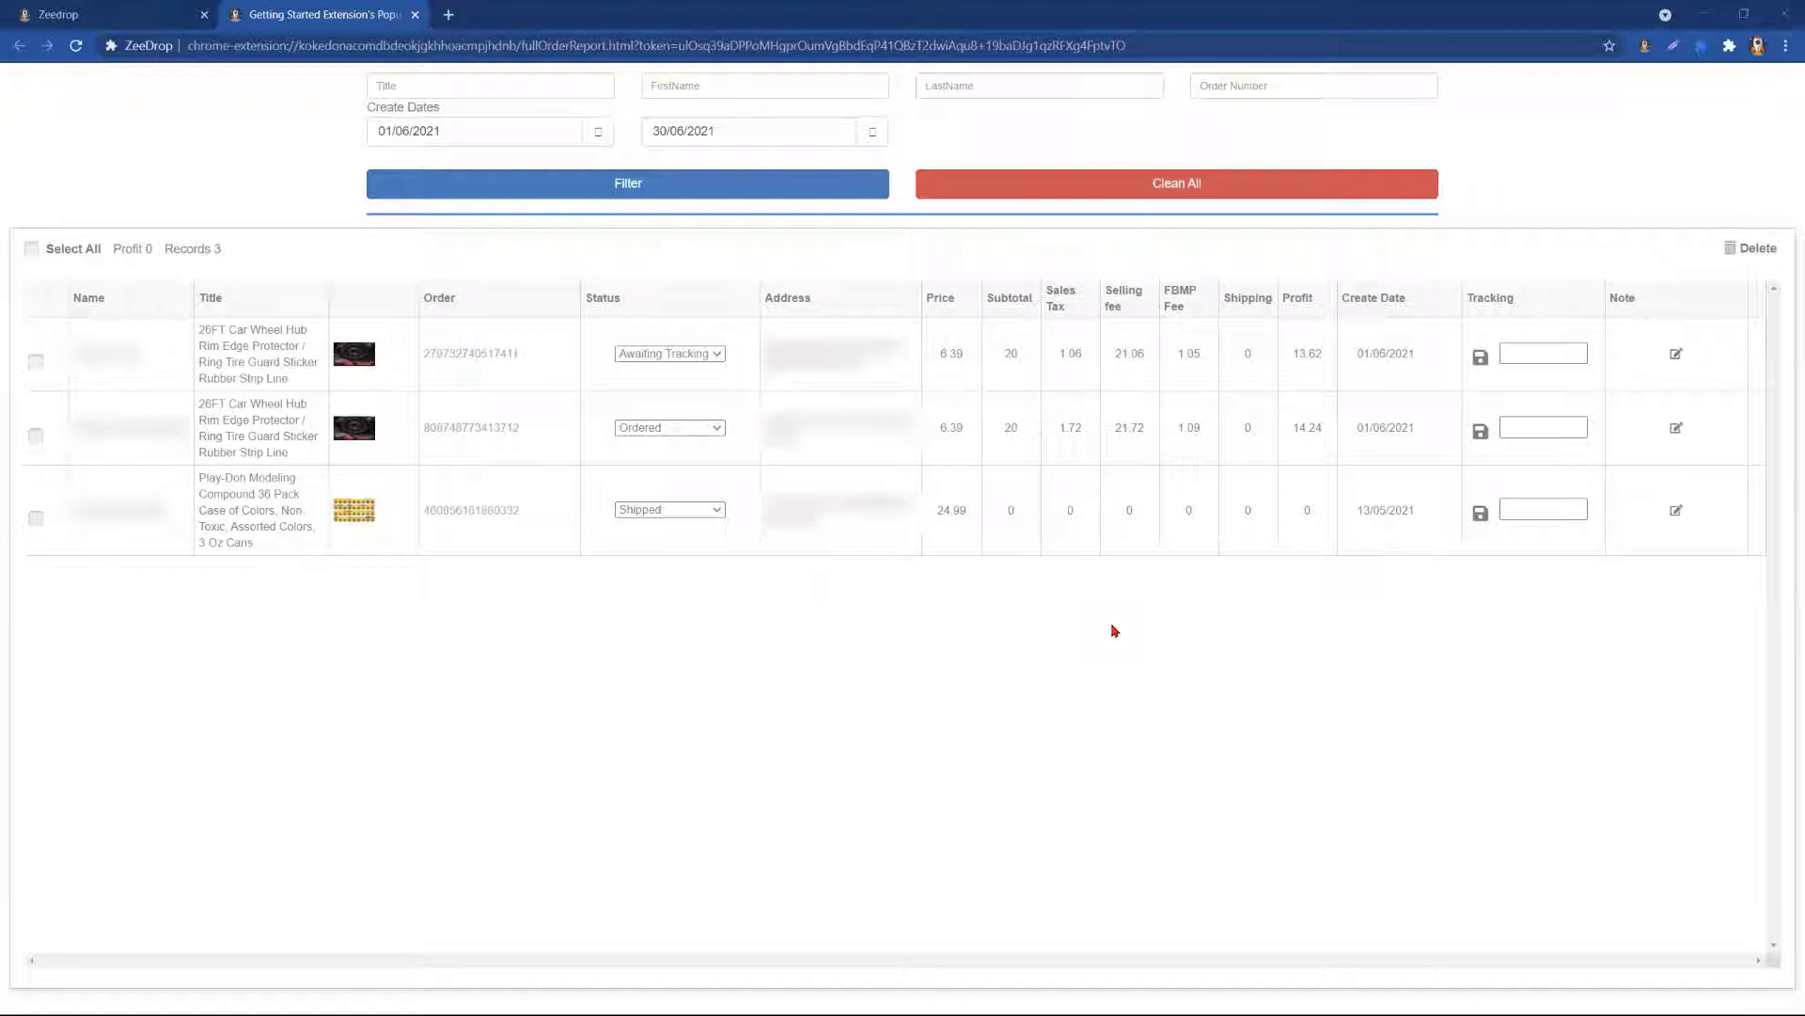
mouse_move(1124, 617)
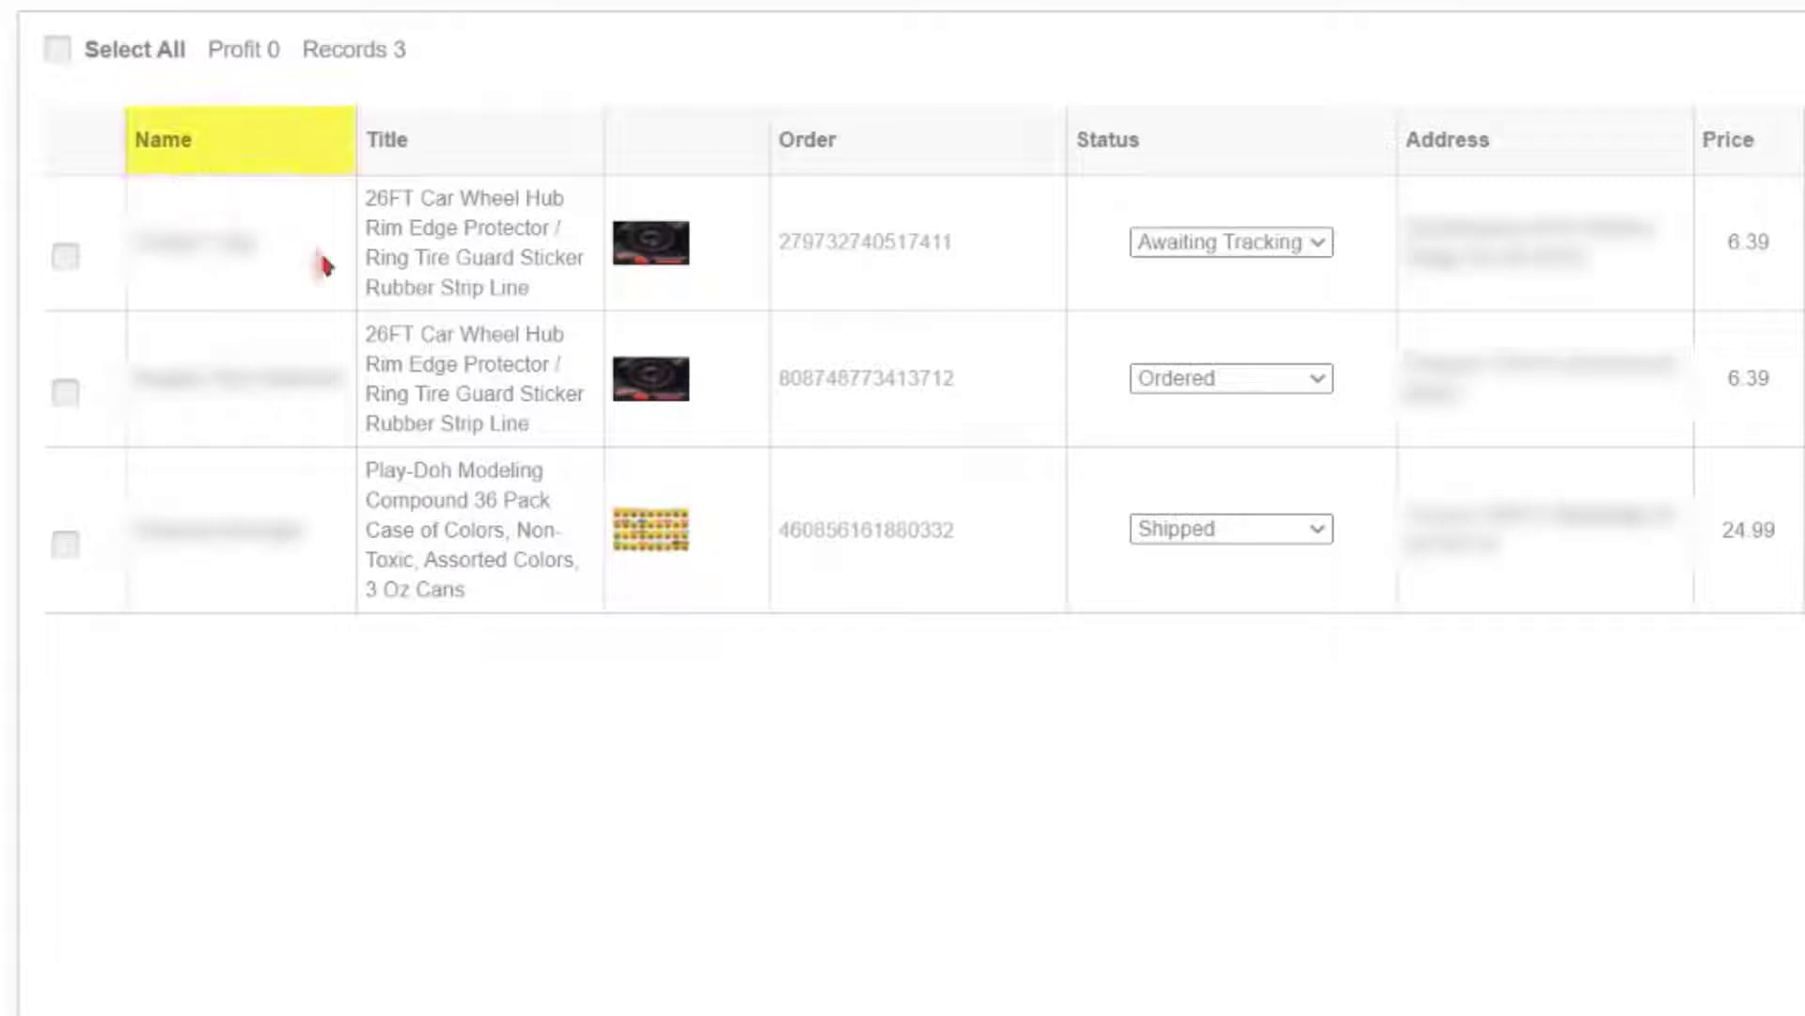
Open the 26FT Car Wheel Hub order's listing in a new tab, then the Play-Doh order
click(389, 140)
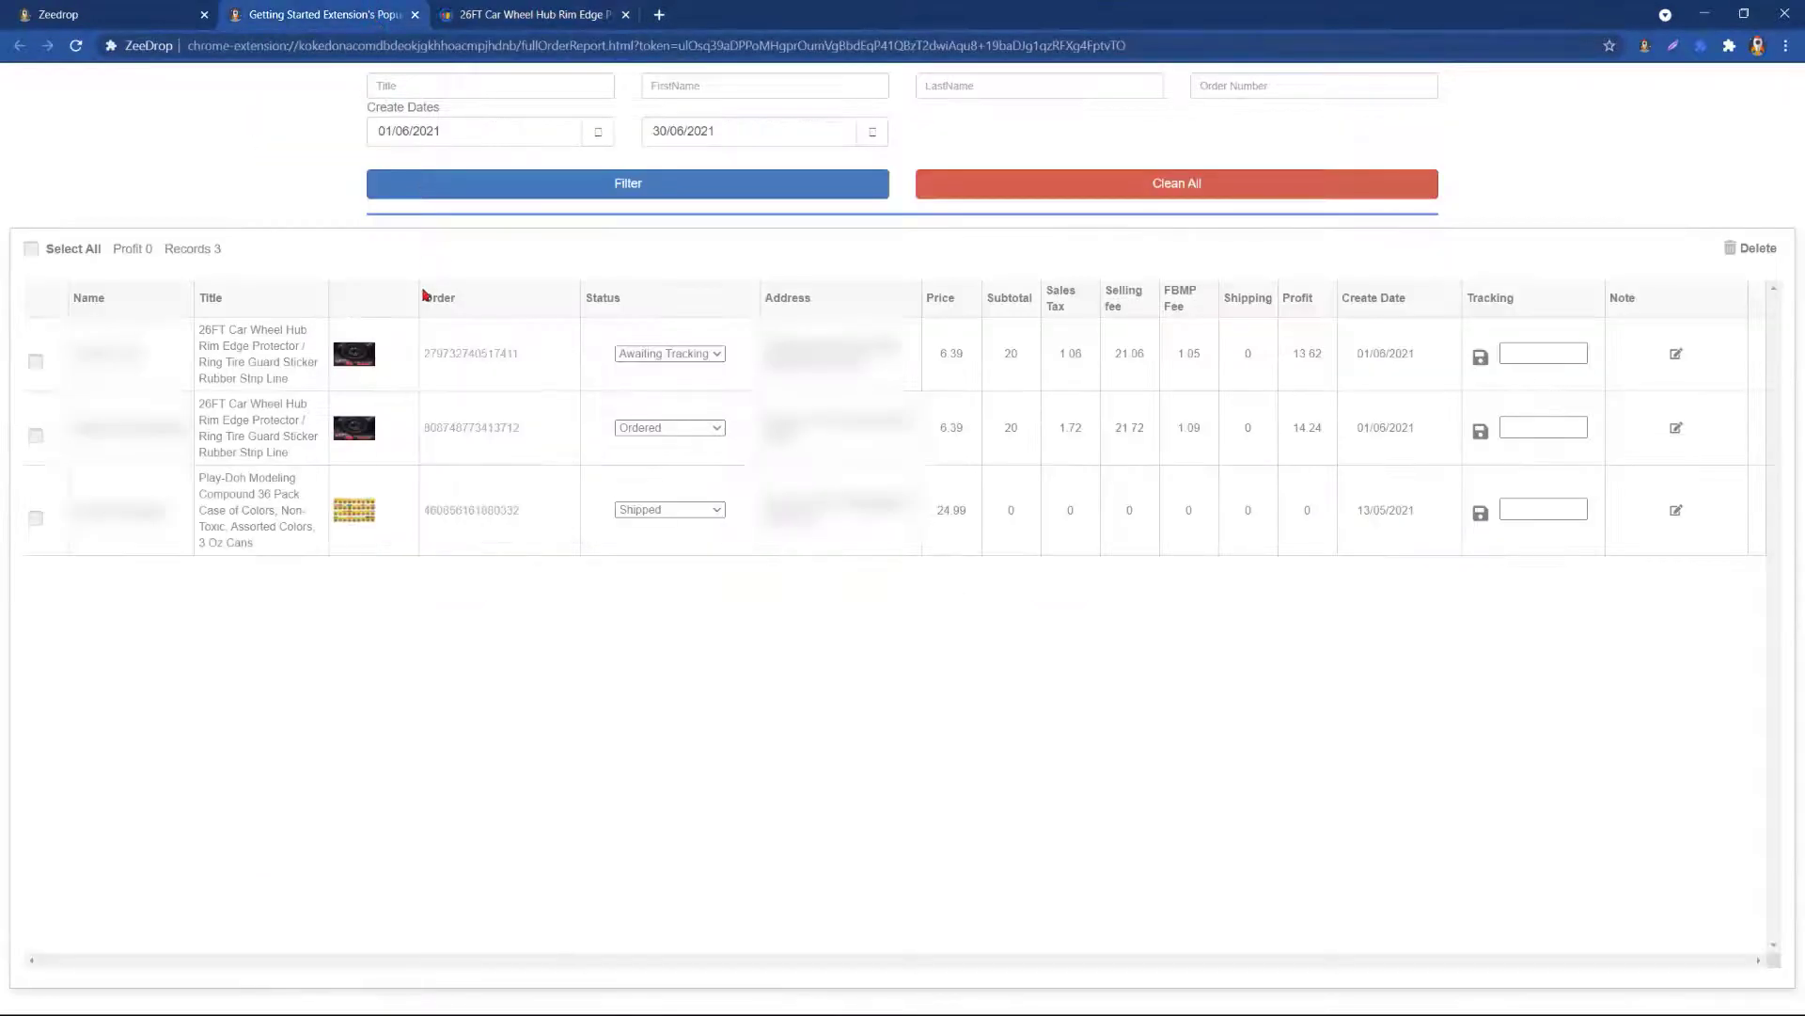
mouse_move(393, 488)
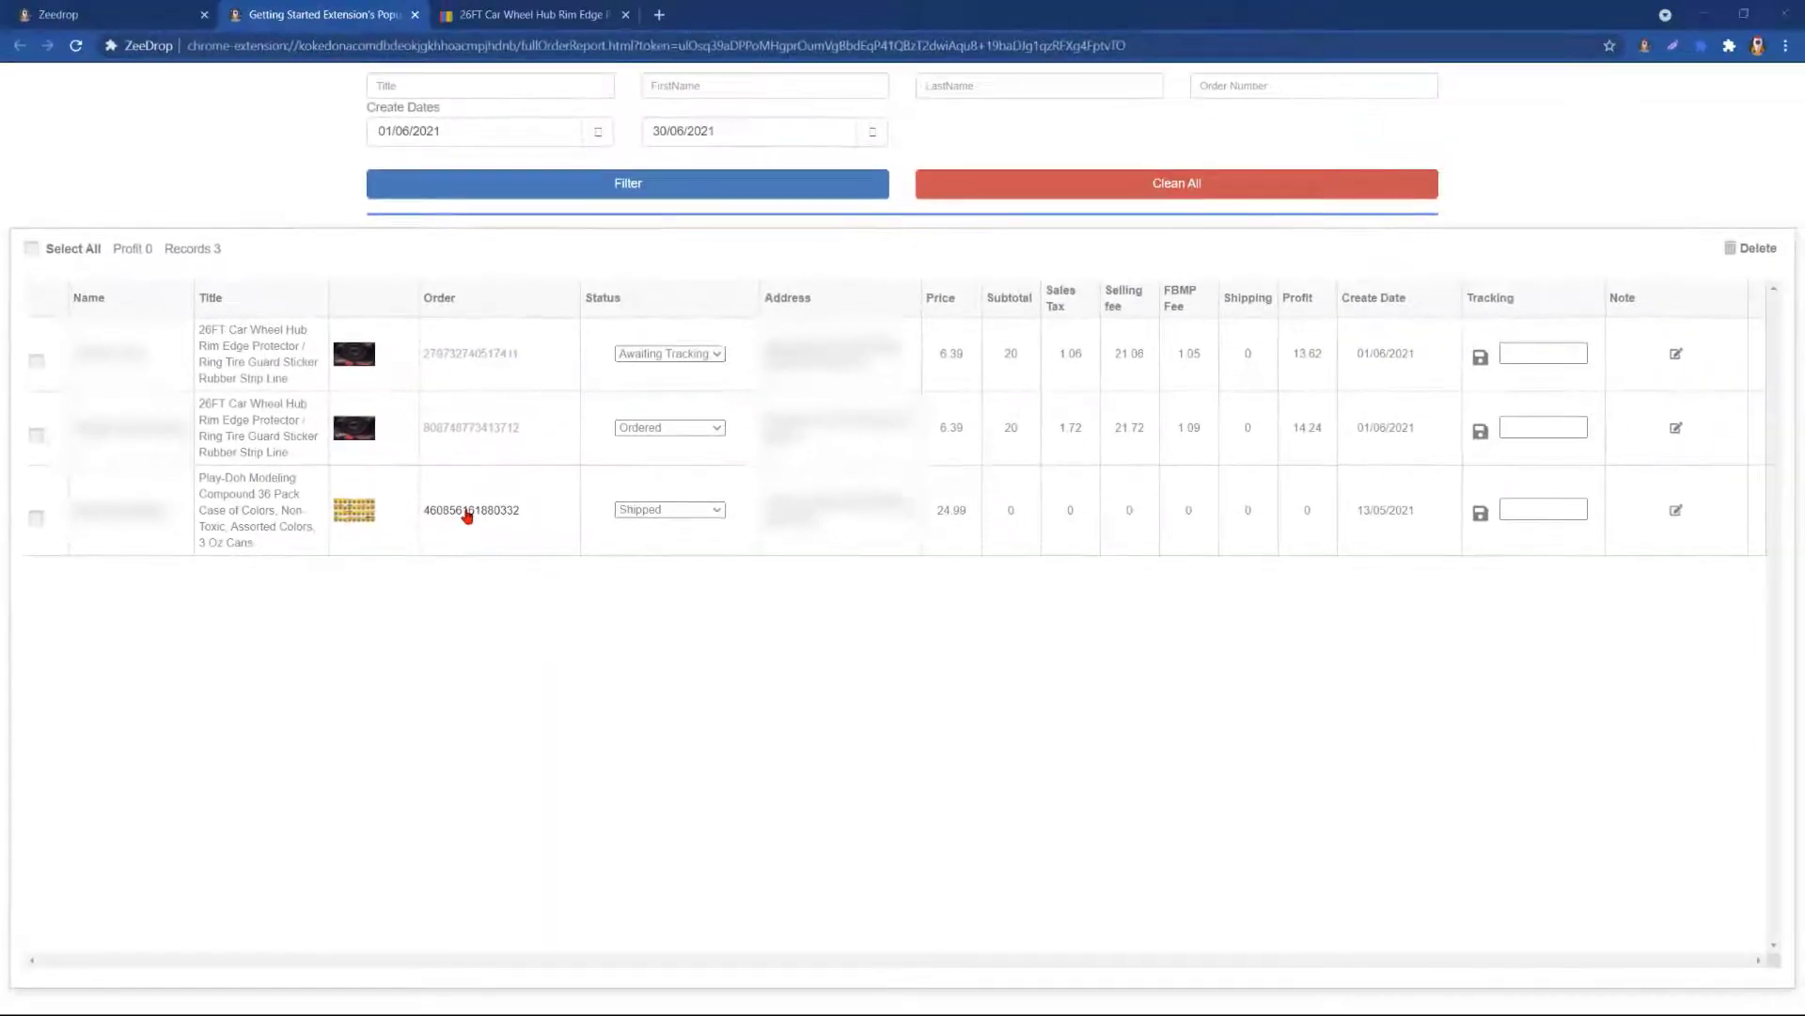
click(470, 510)
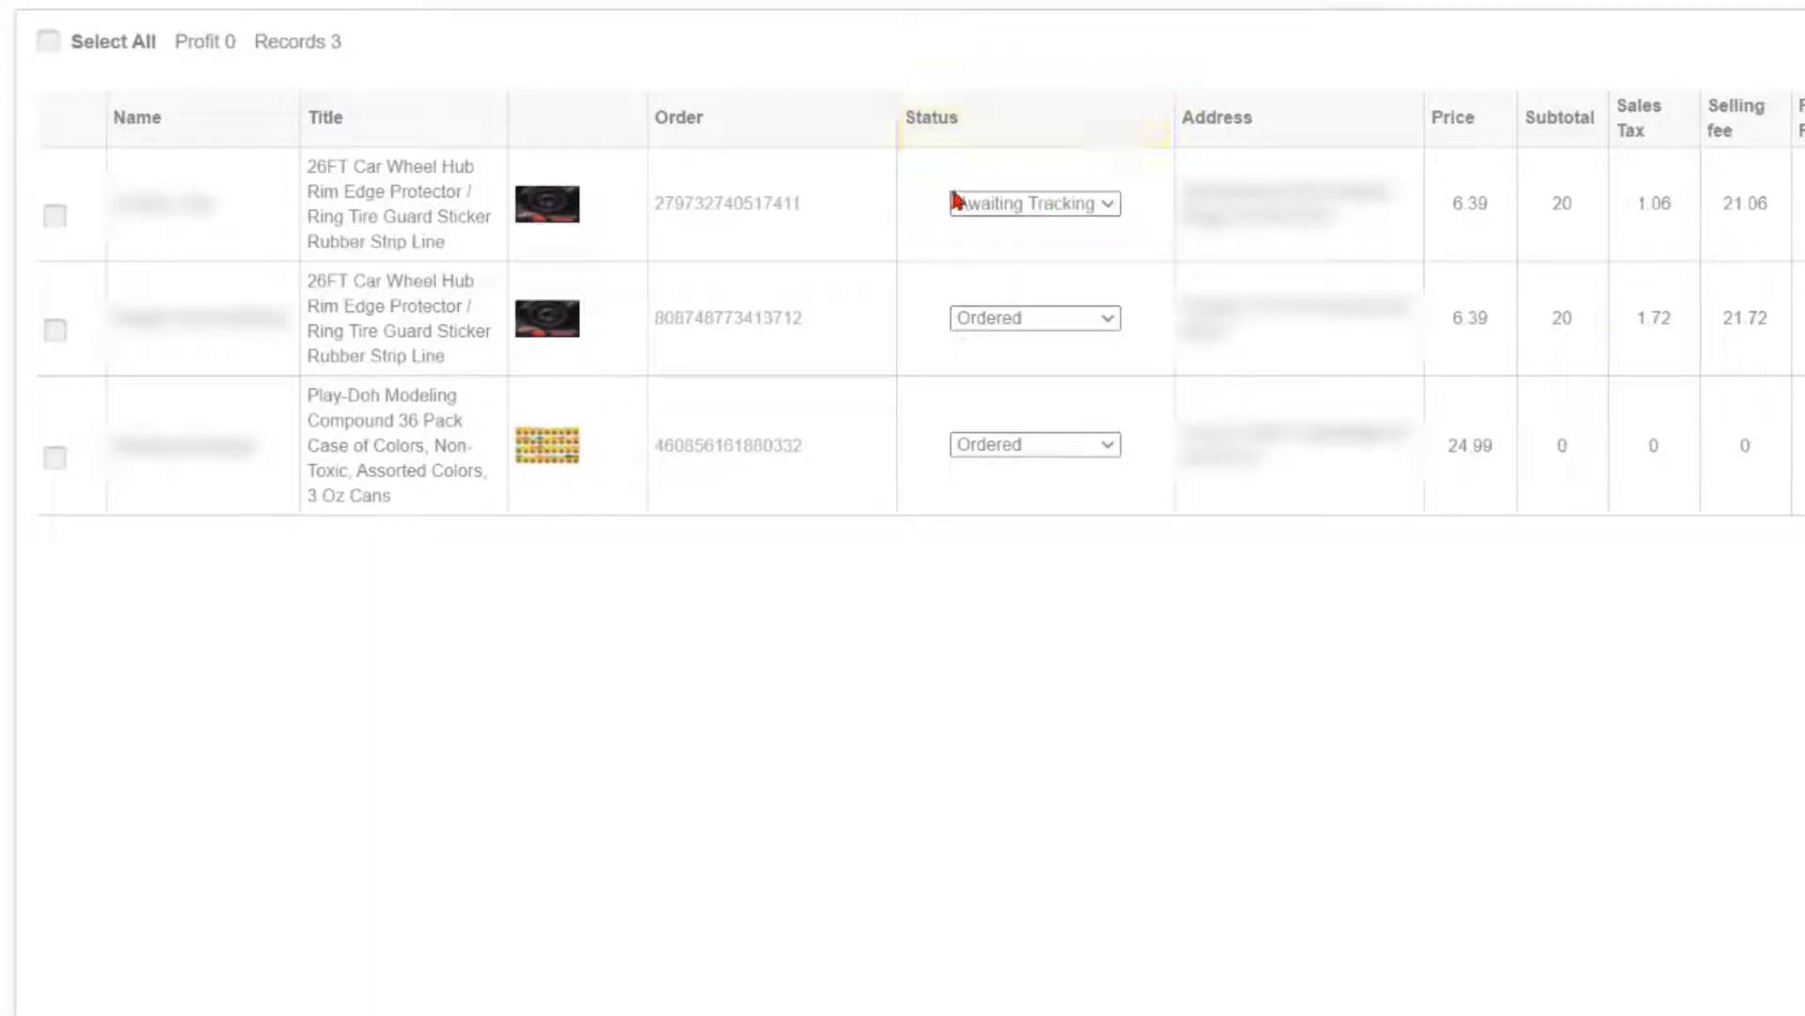
Change the car wheel hub order's status to Ordered
click(1032, 203)
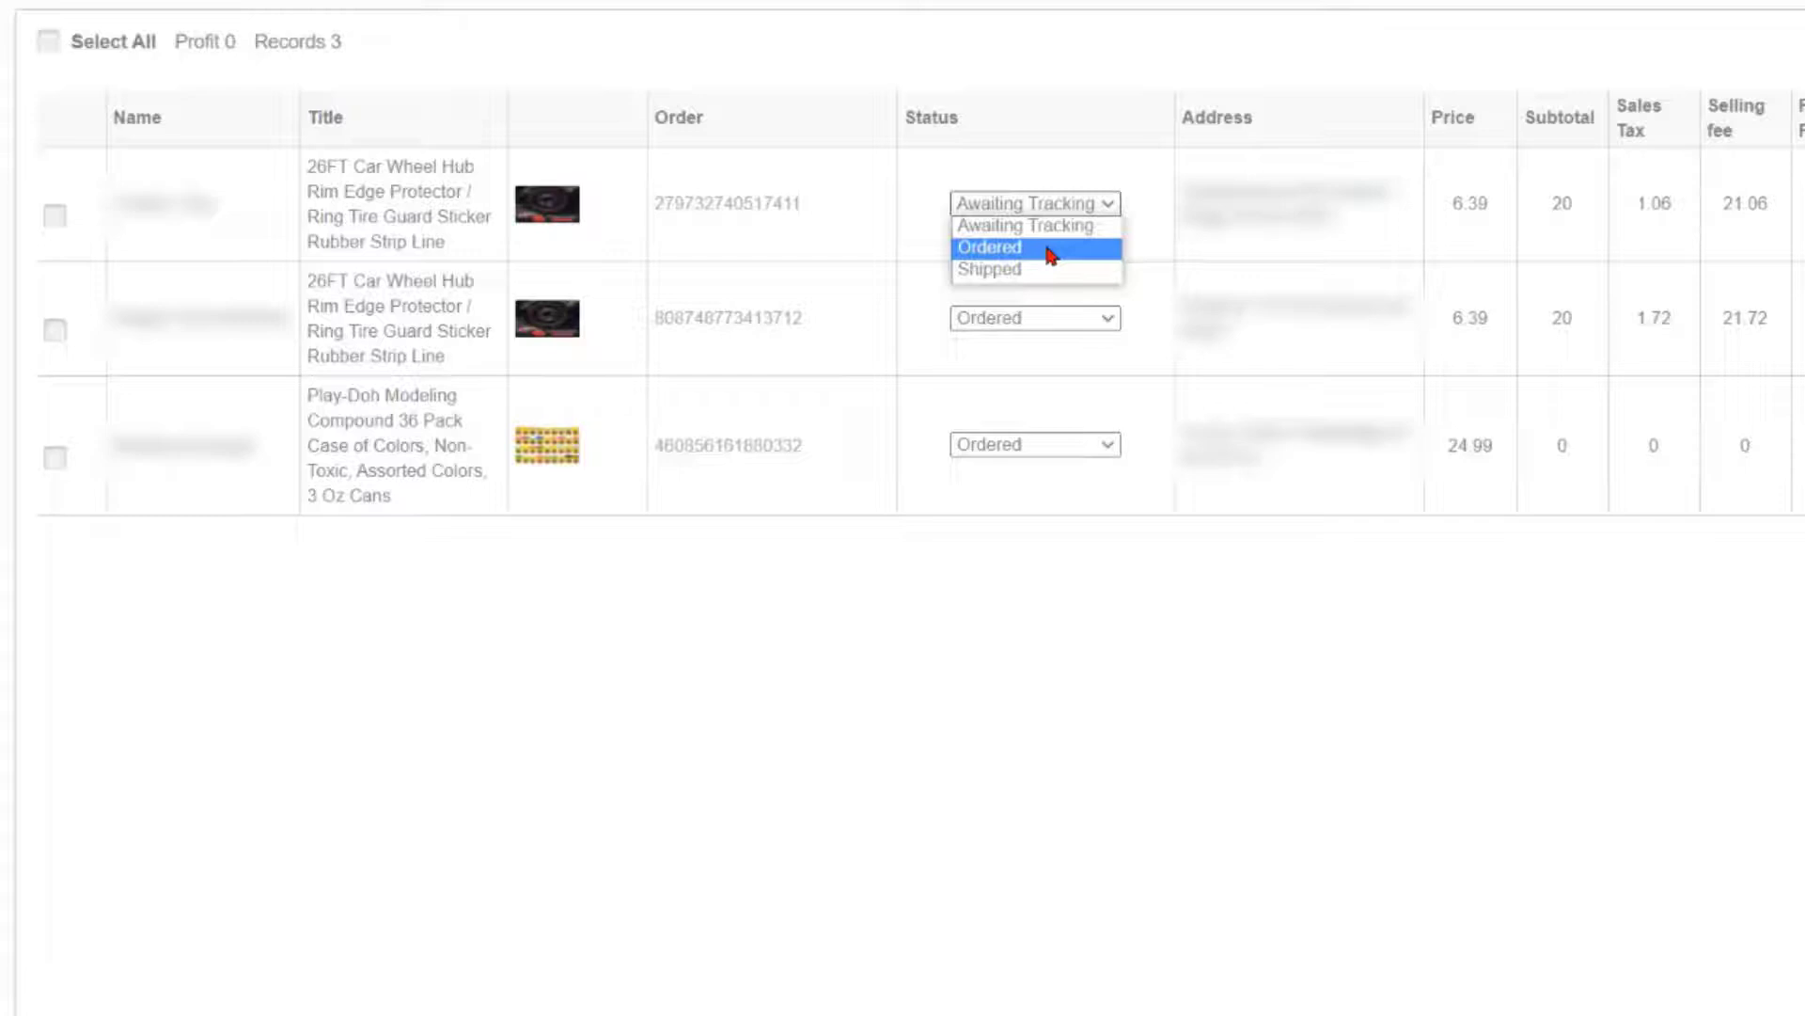
click(989, 246)
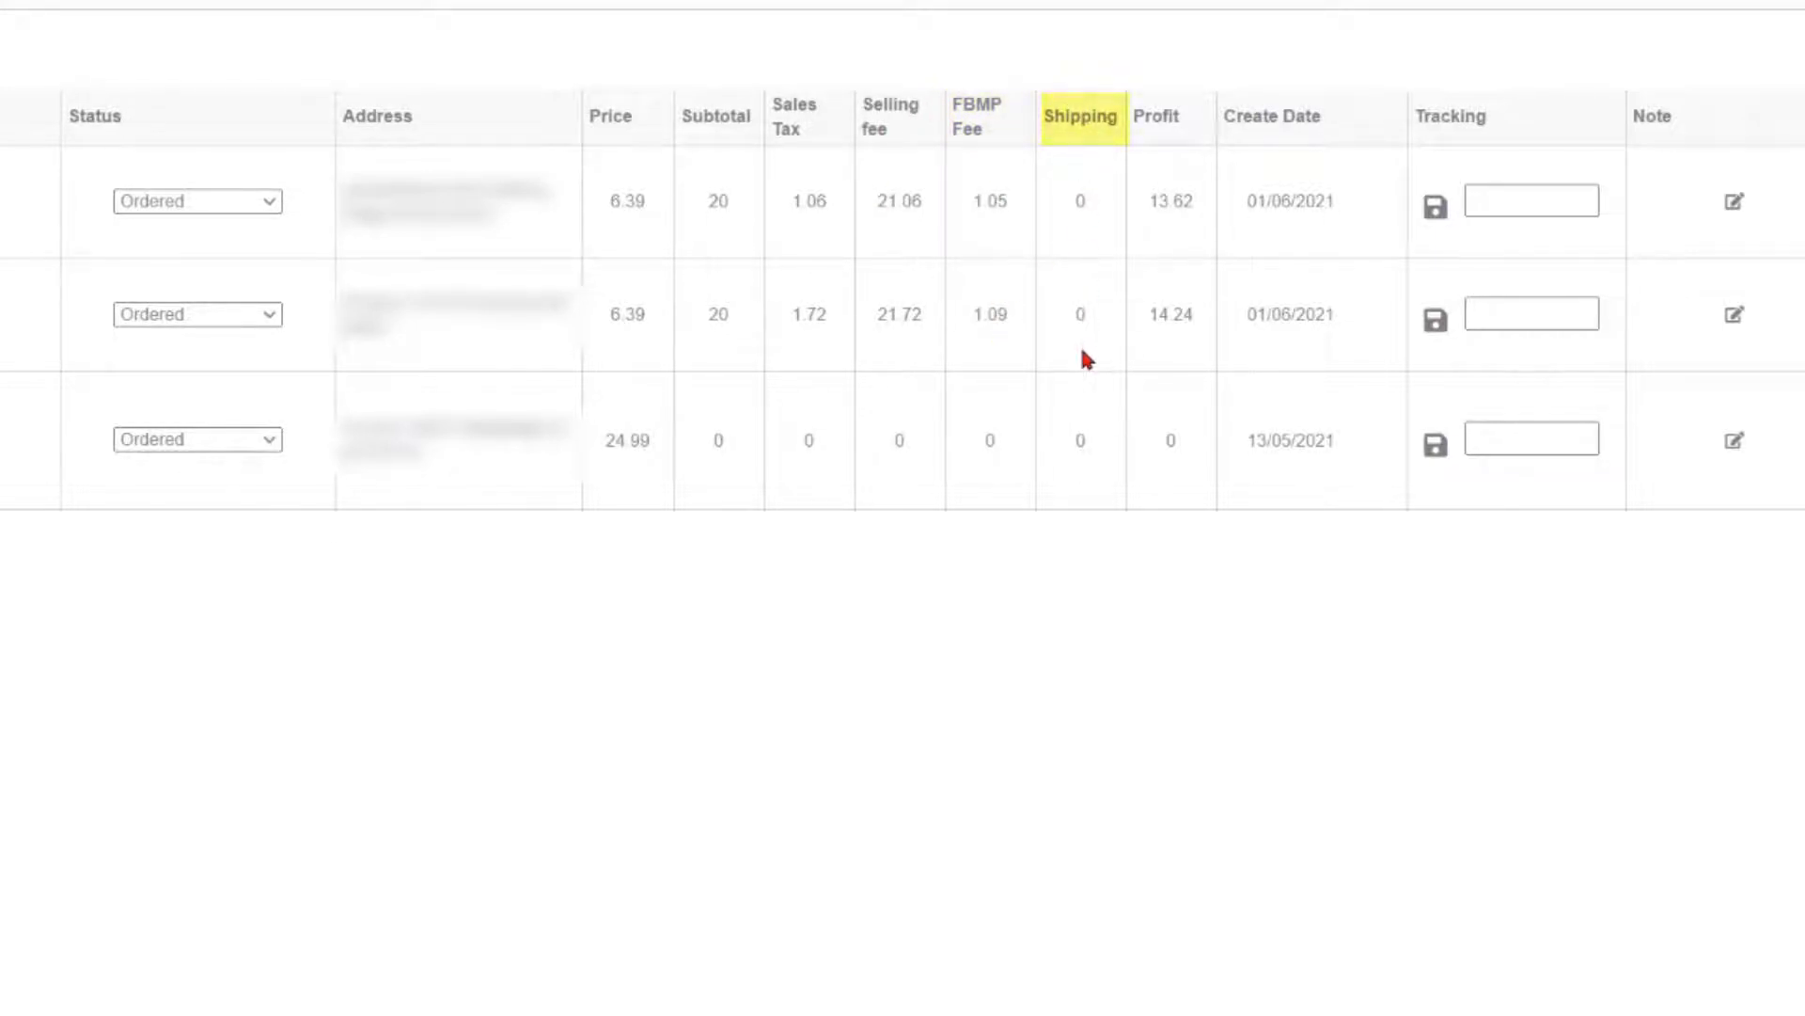
mouse_move(1161, 346)
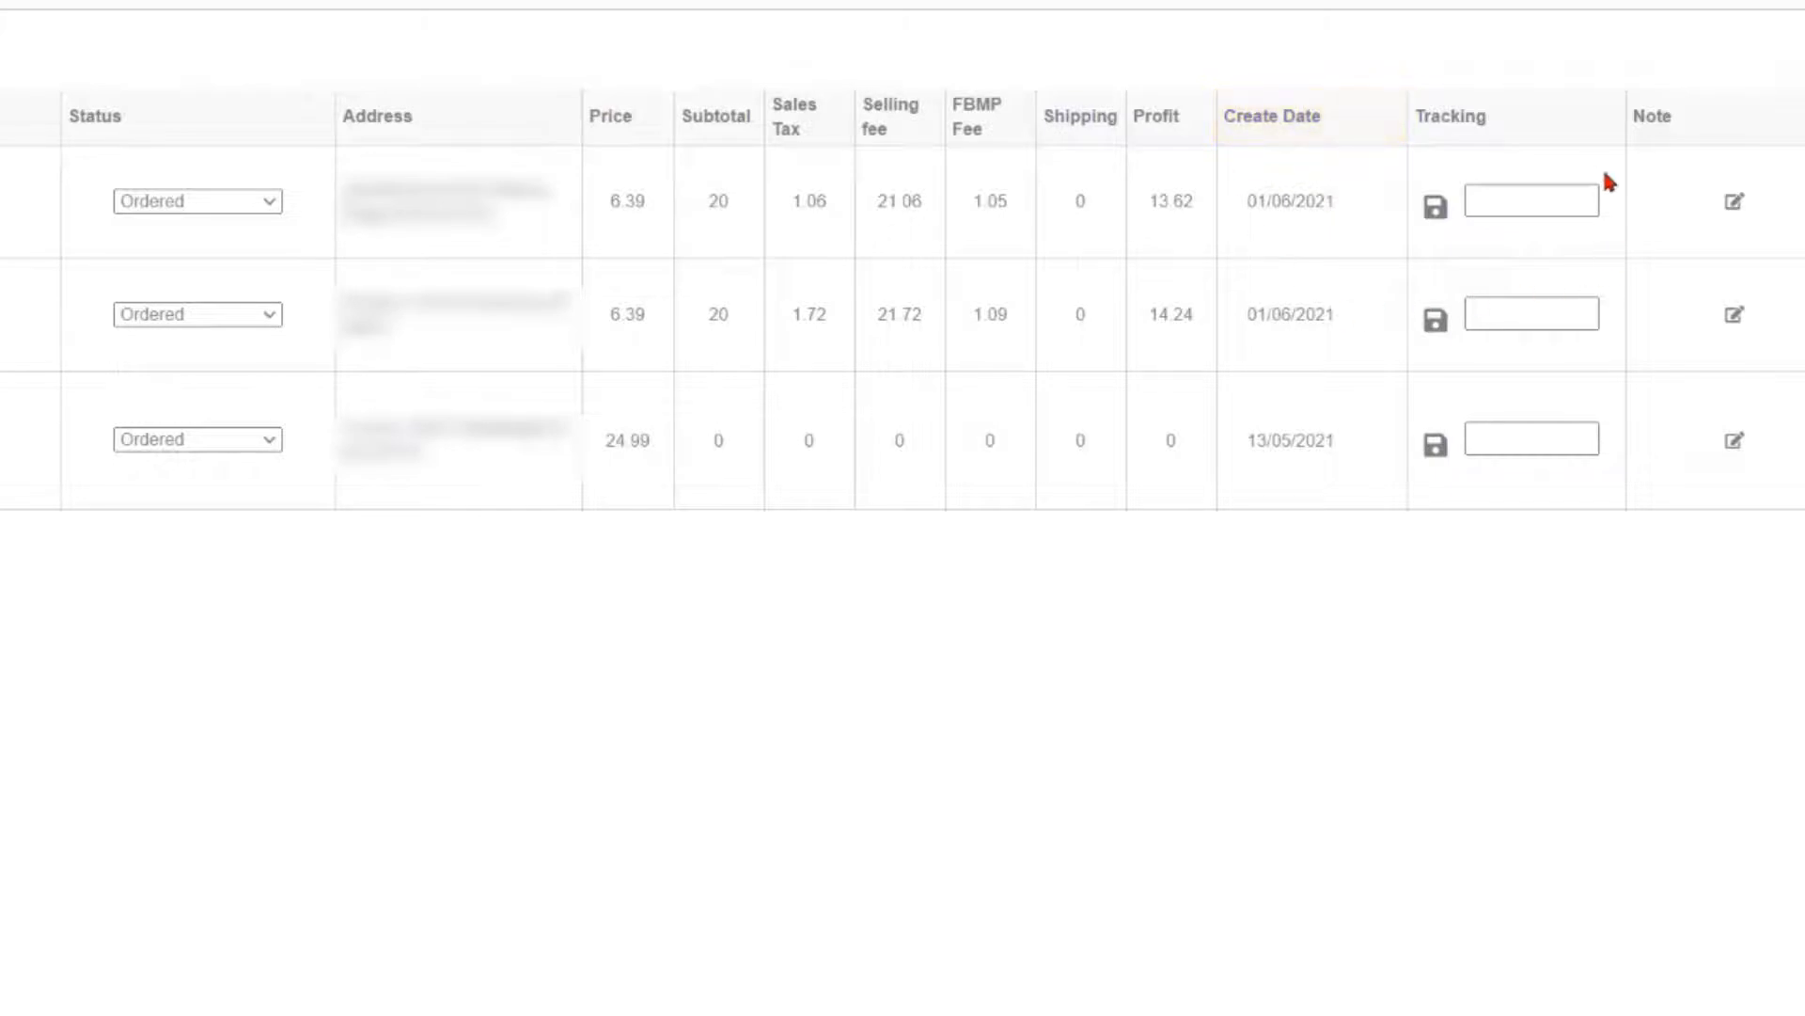
click(1532, 199)
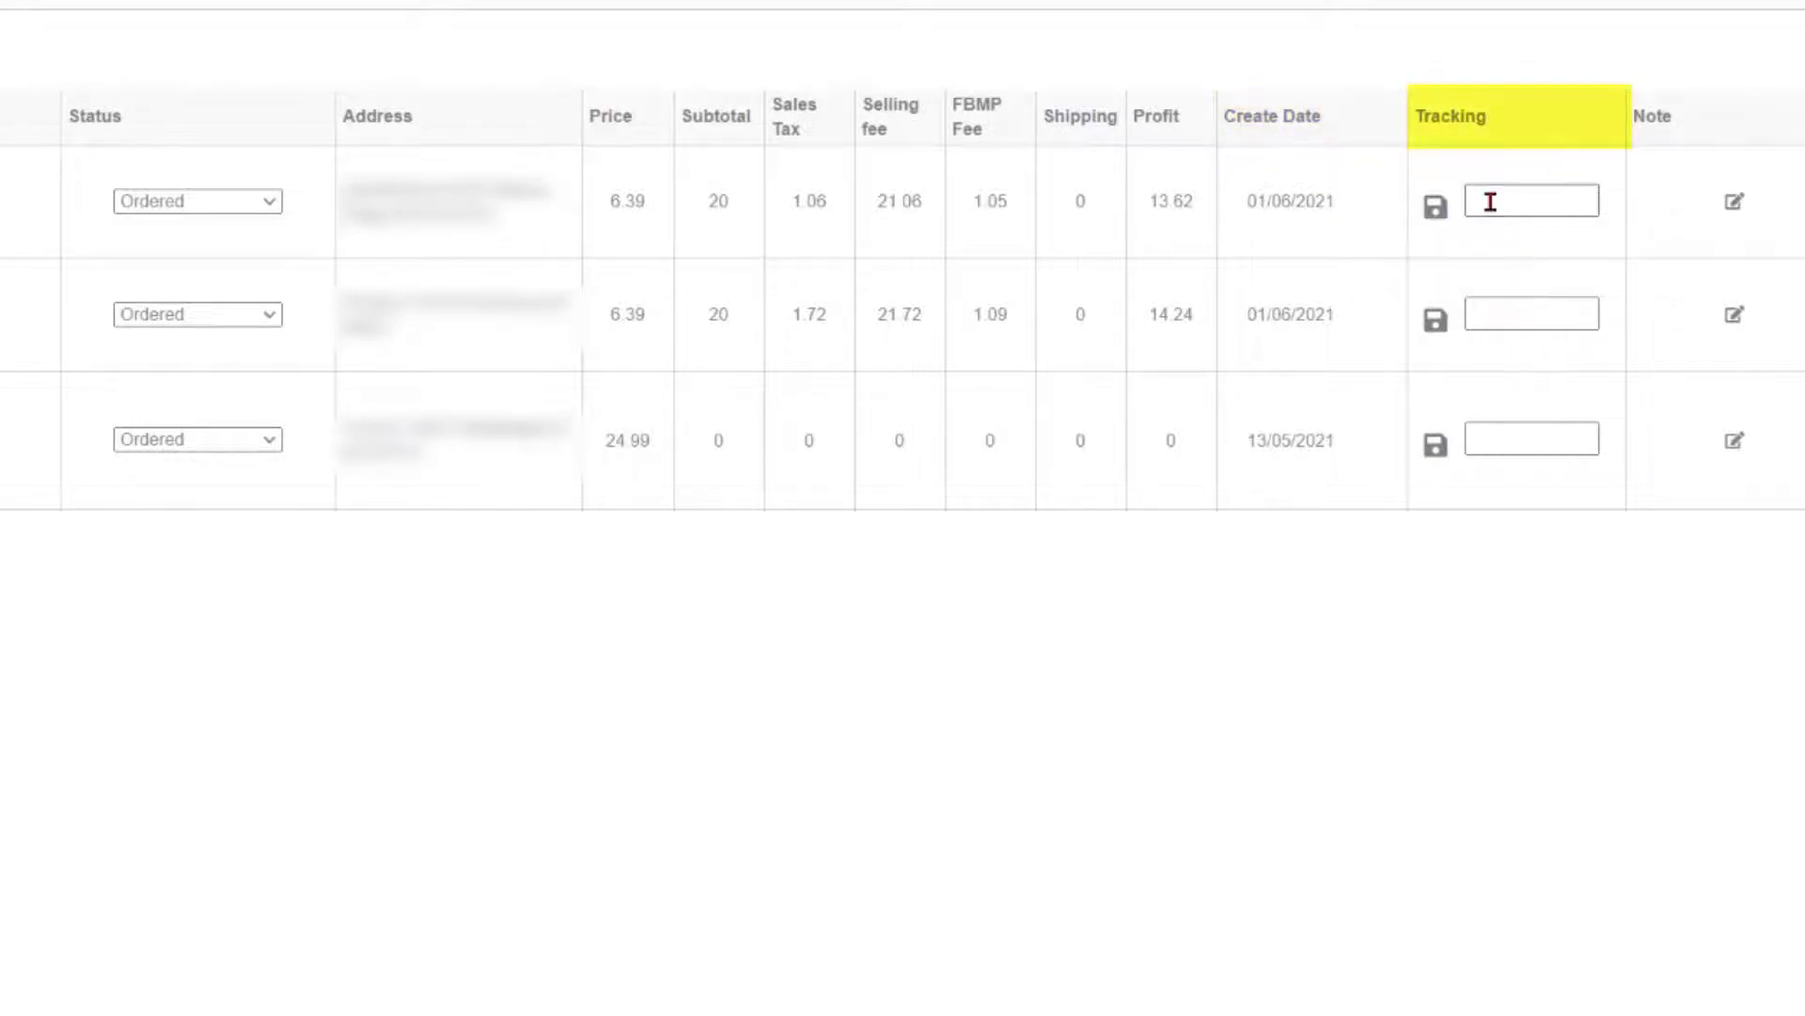
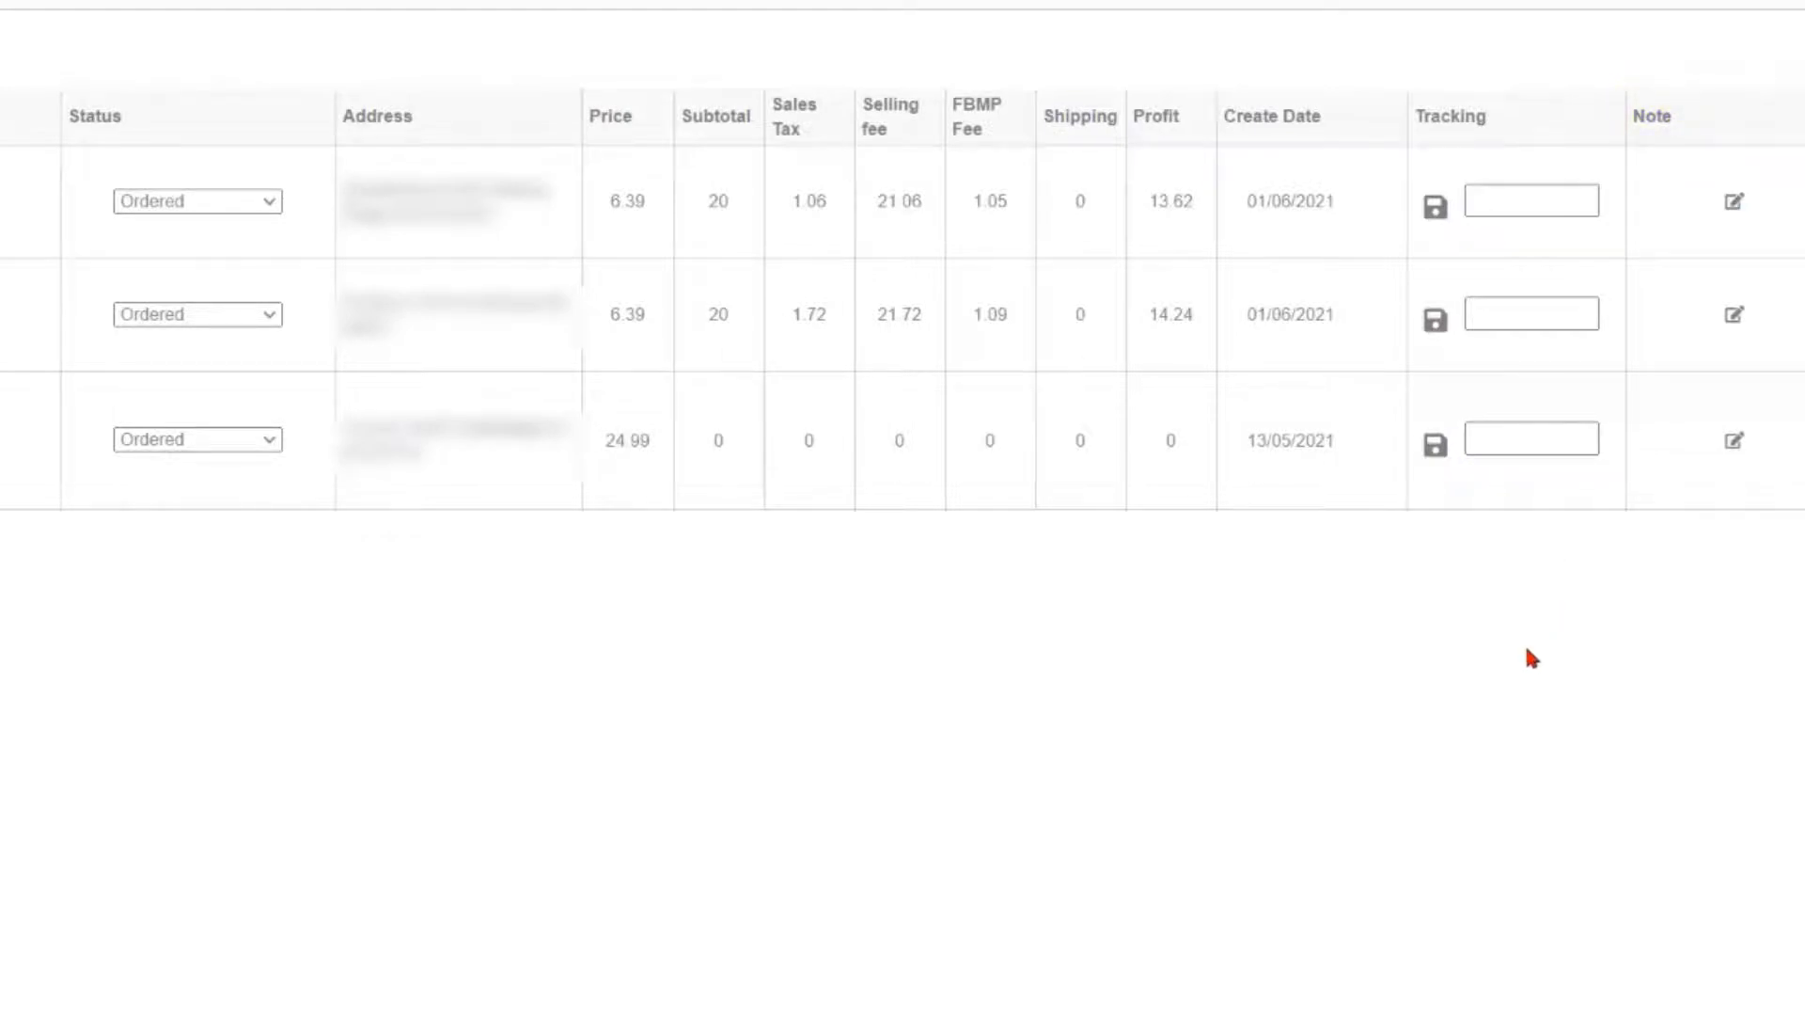
mouse_move(1555, 660)
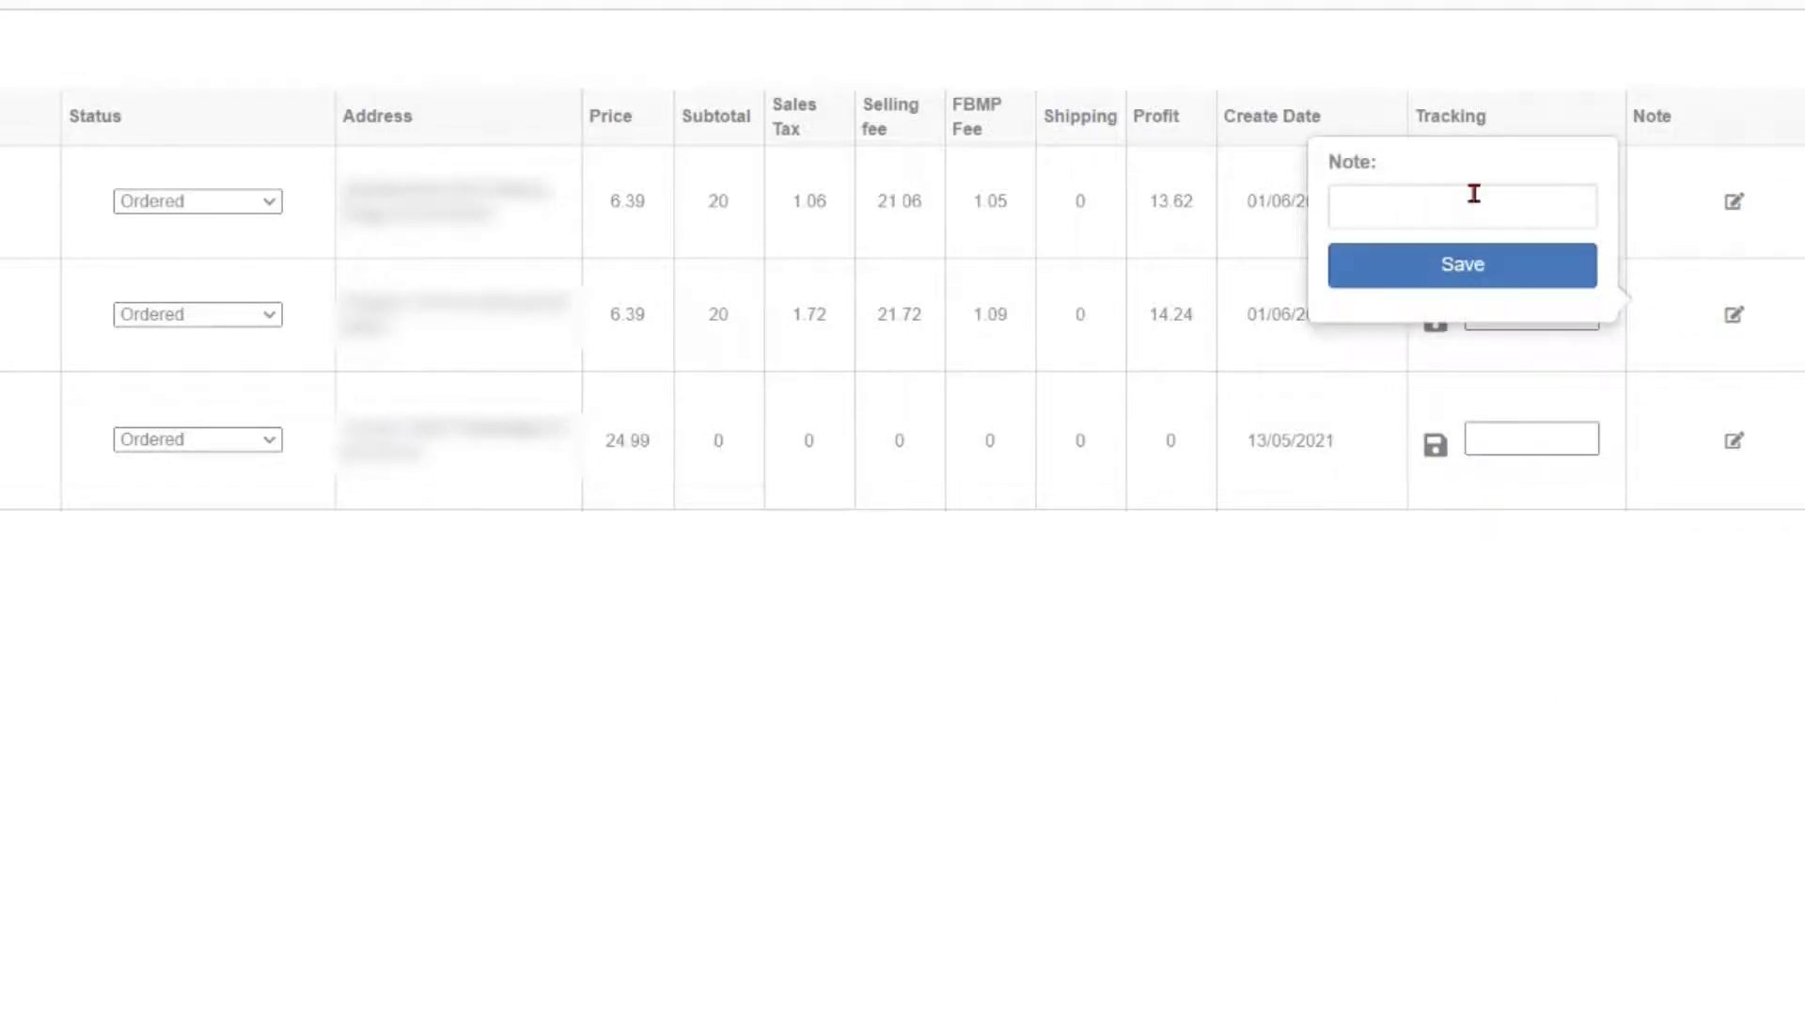
Type a note for the second order
text(P)
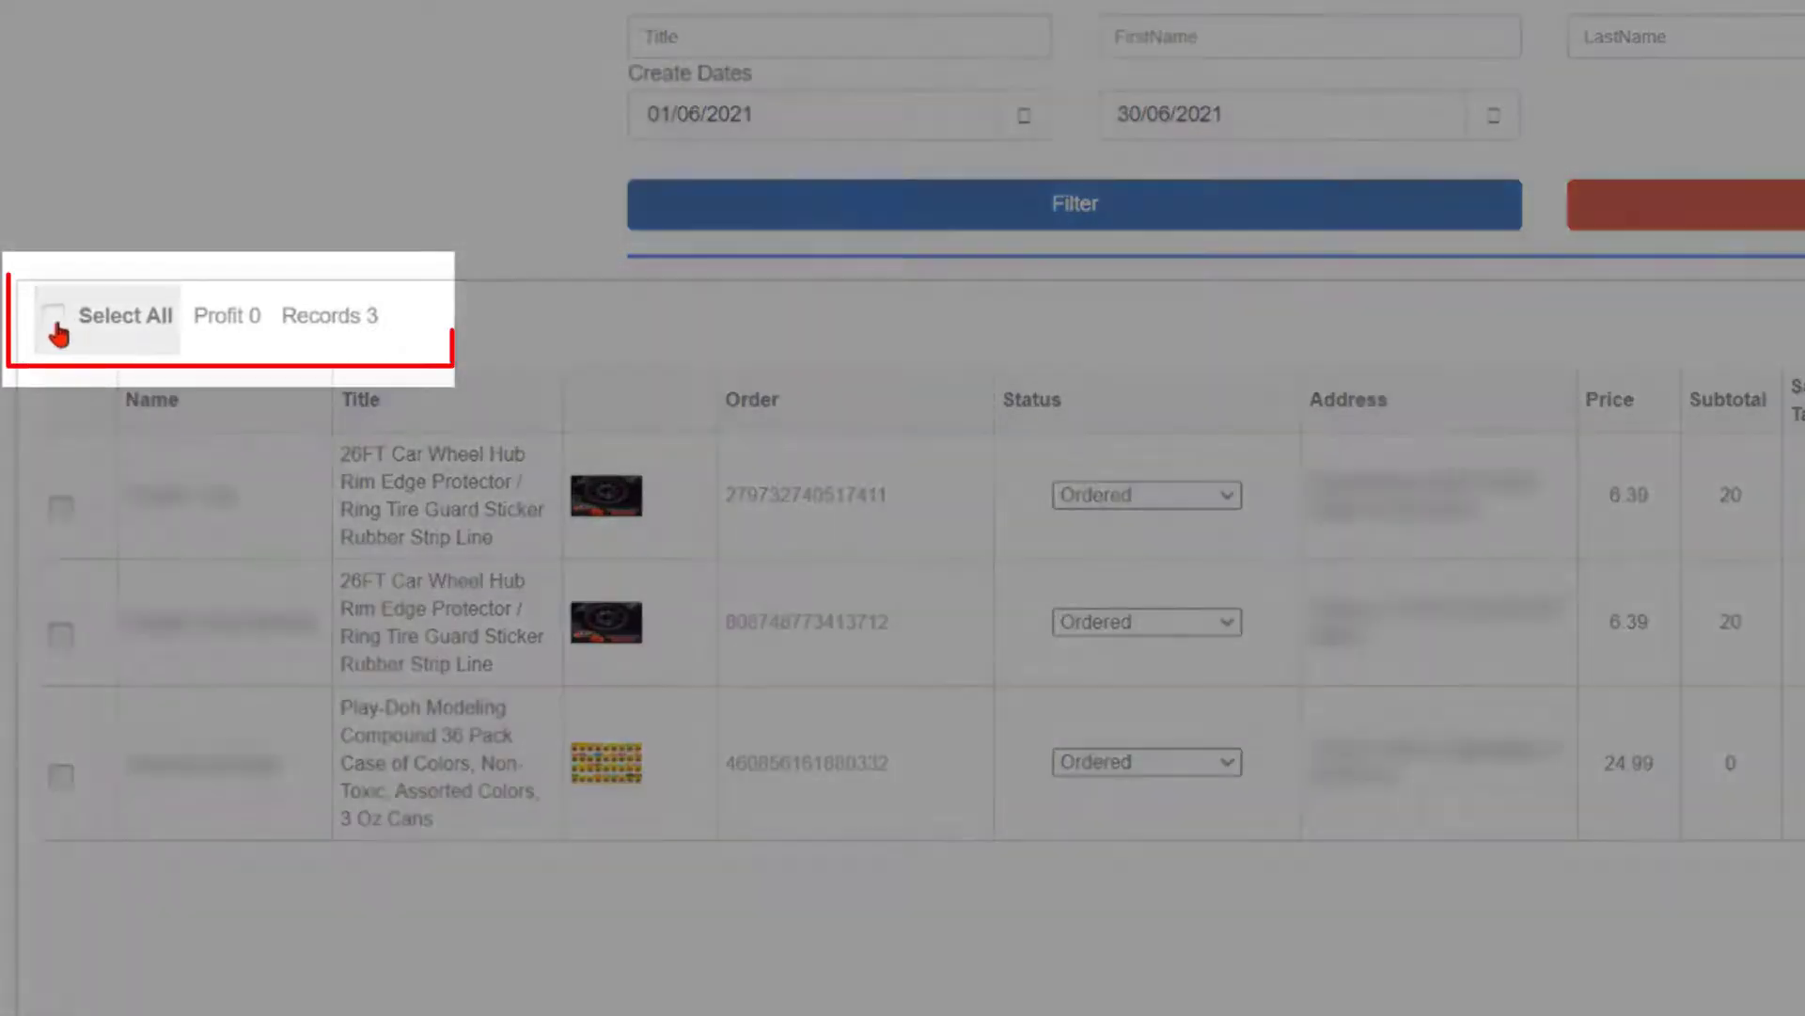
Tick Select All to check all three orders in the June 2021 report
click(51, 314)
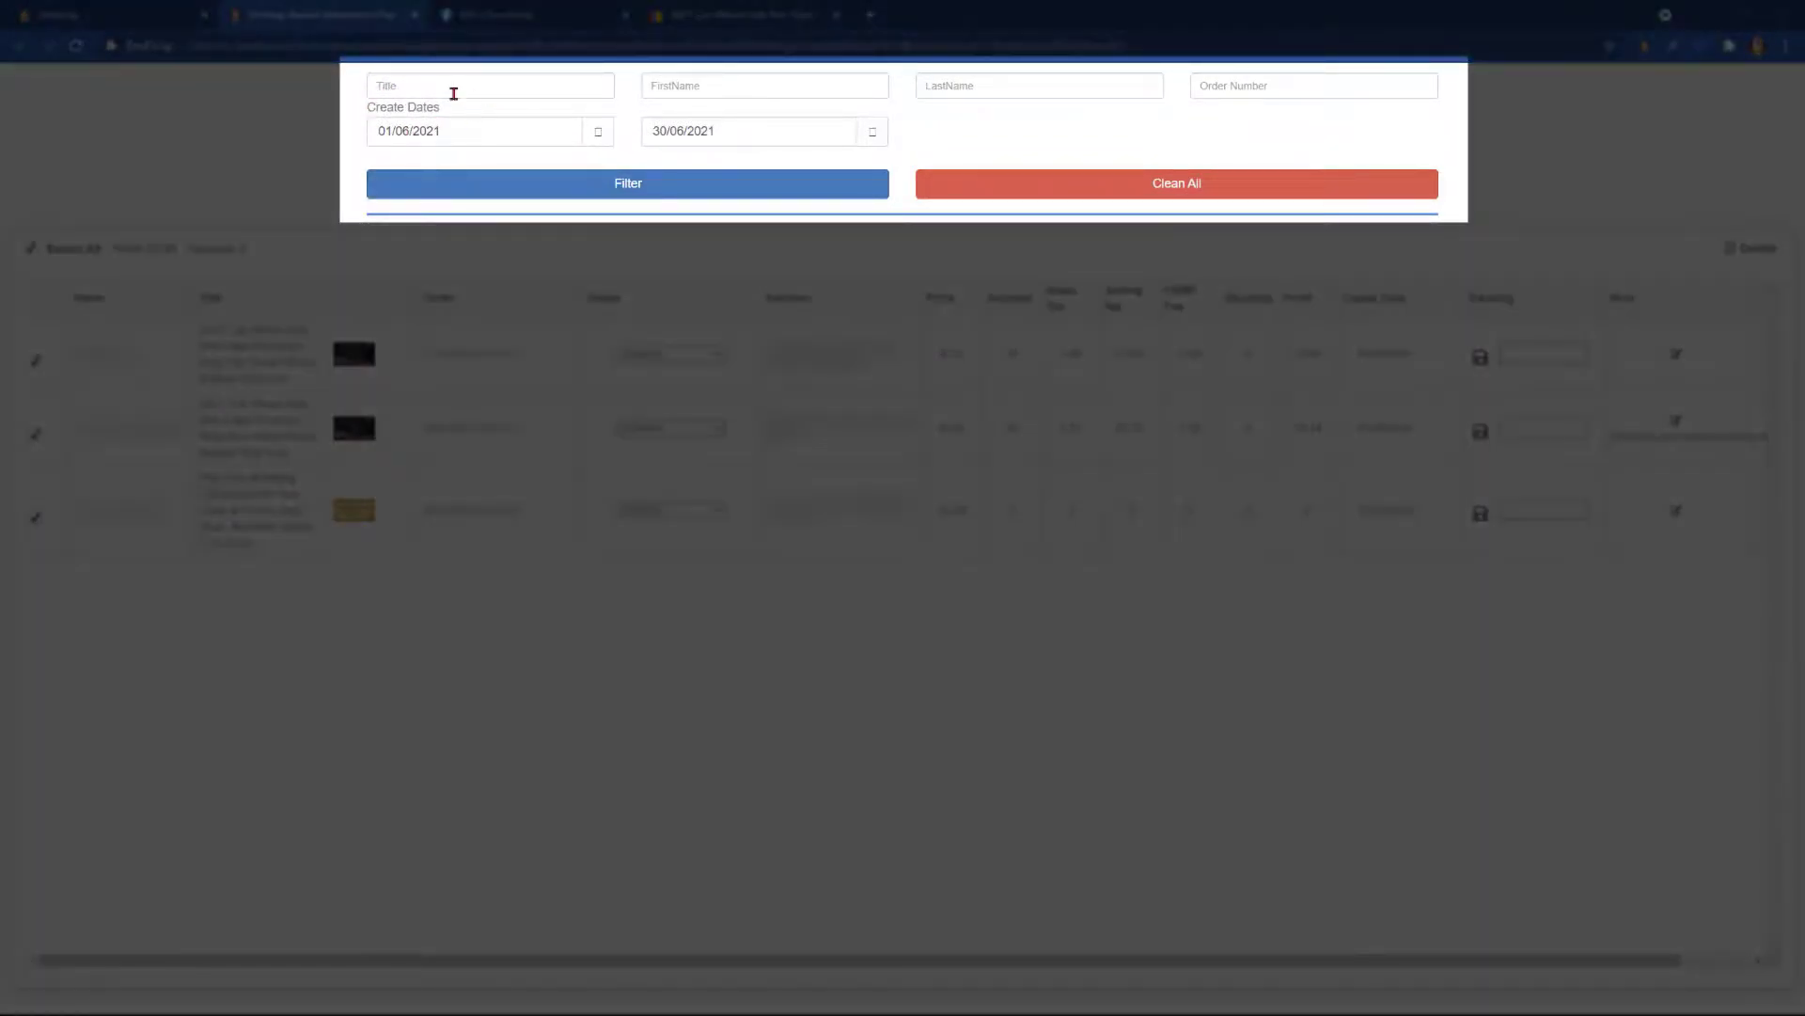
mouse_move(530, 119)
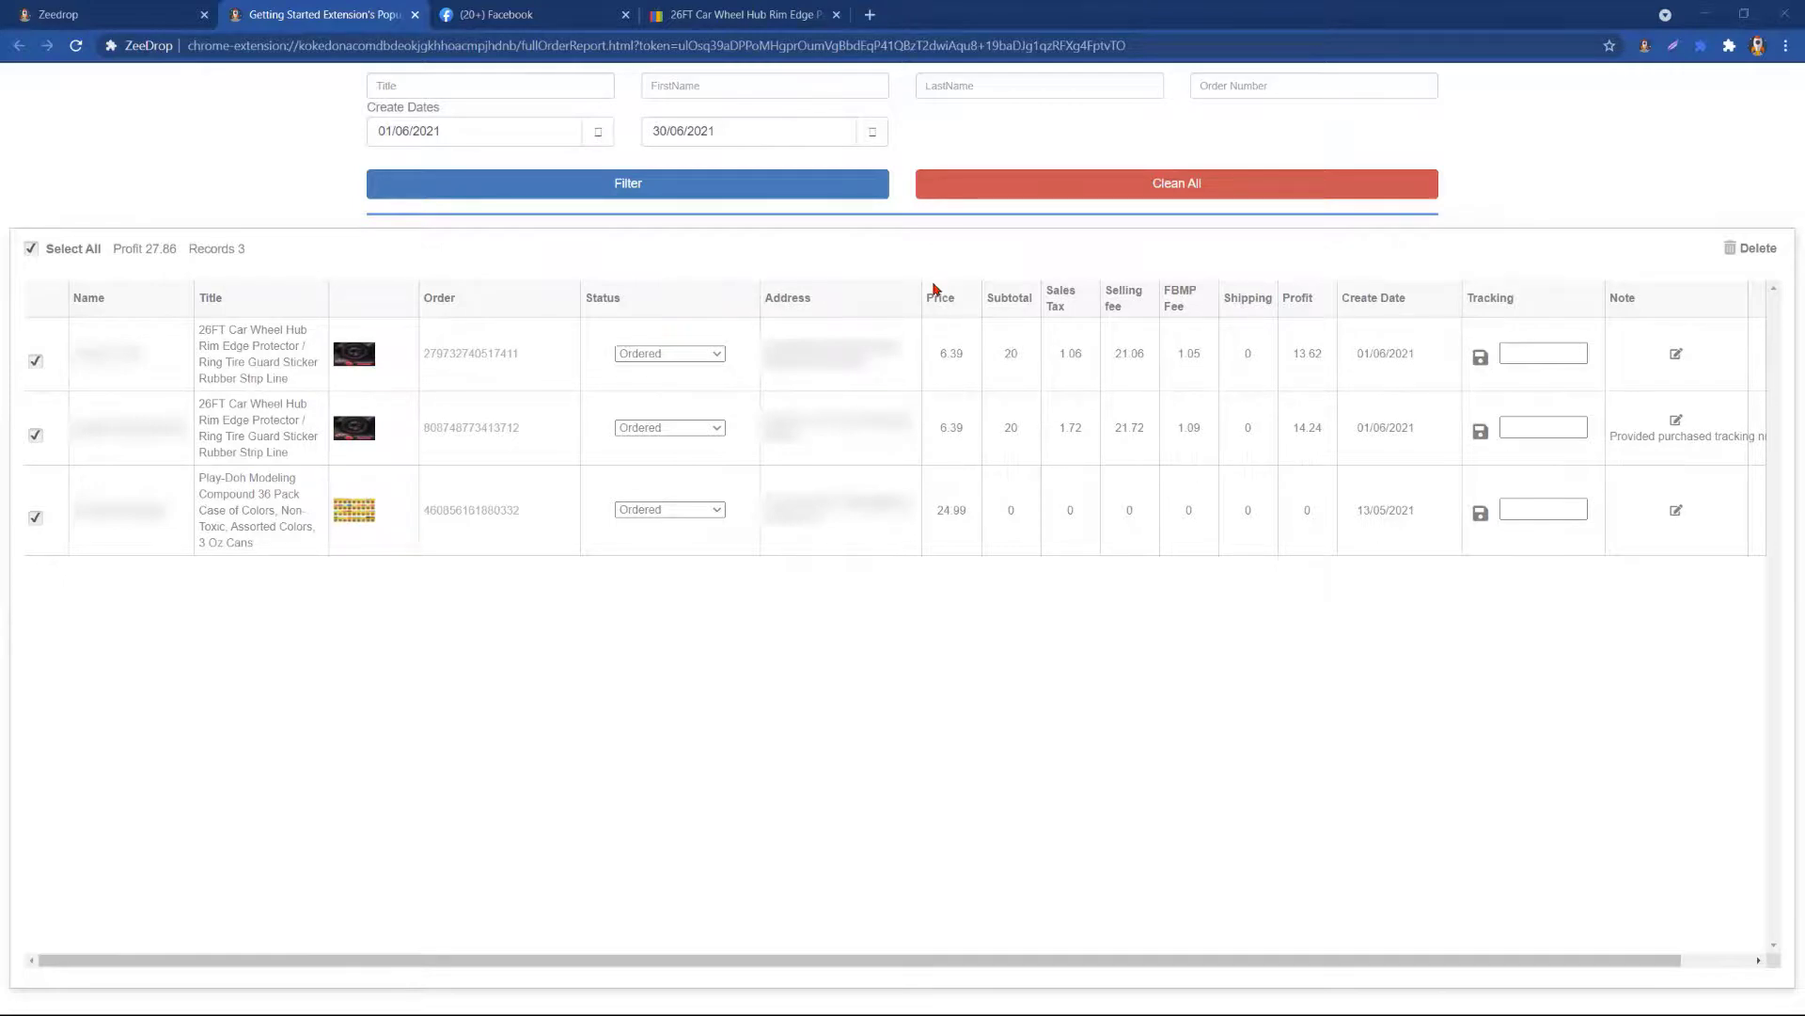
mouse_move(23, 173)
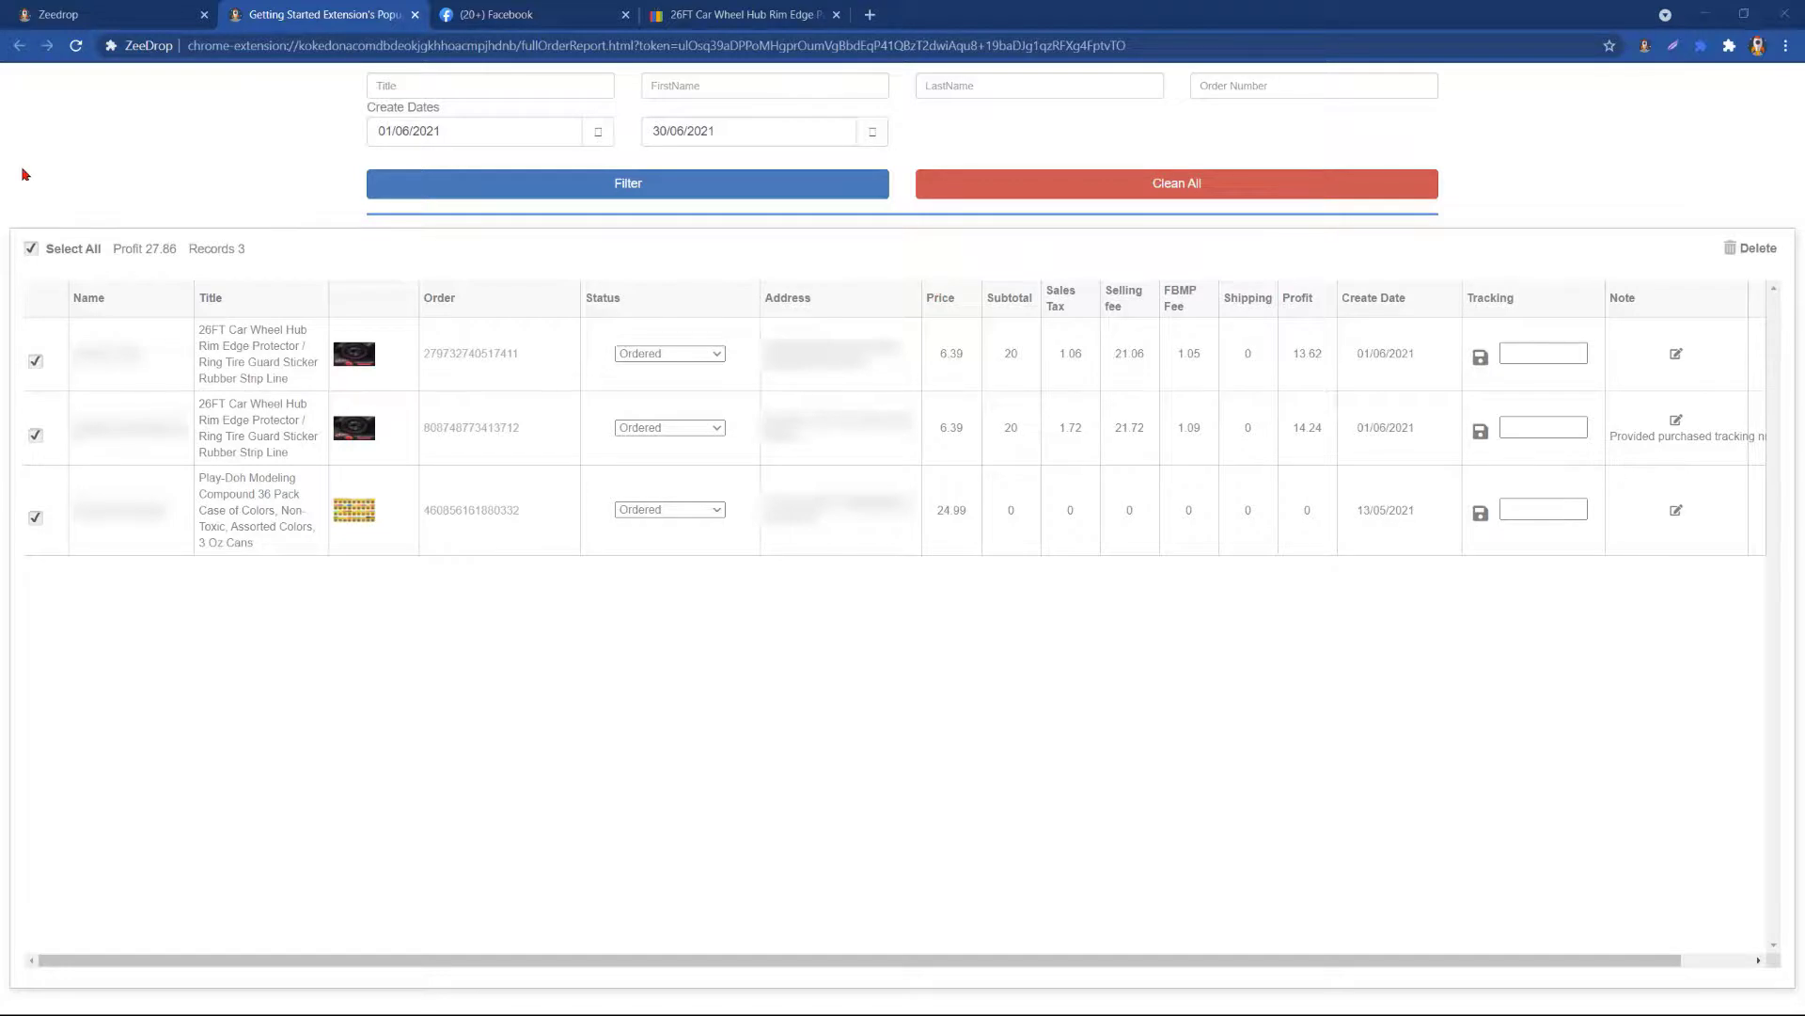
mouse_move(61, 210)
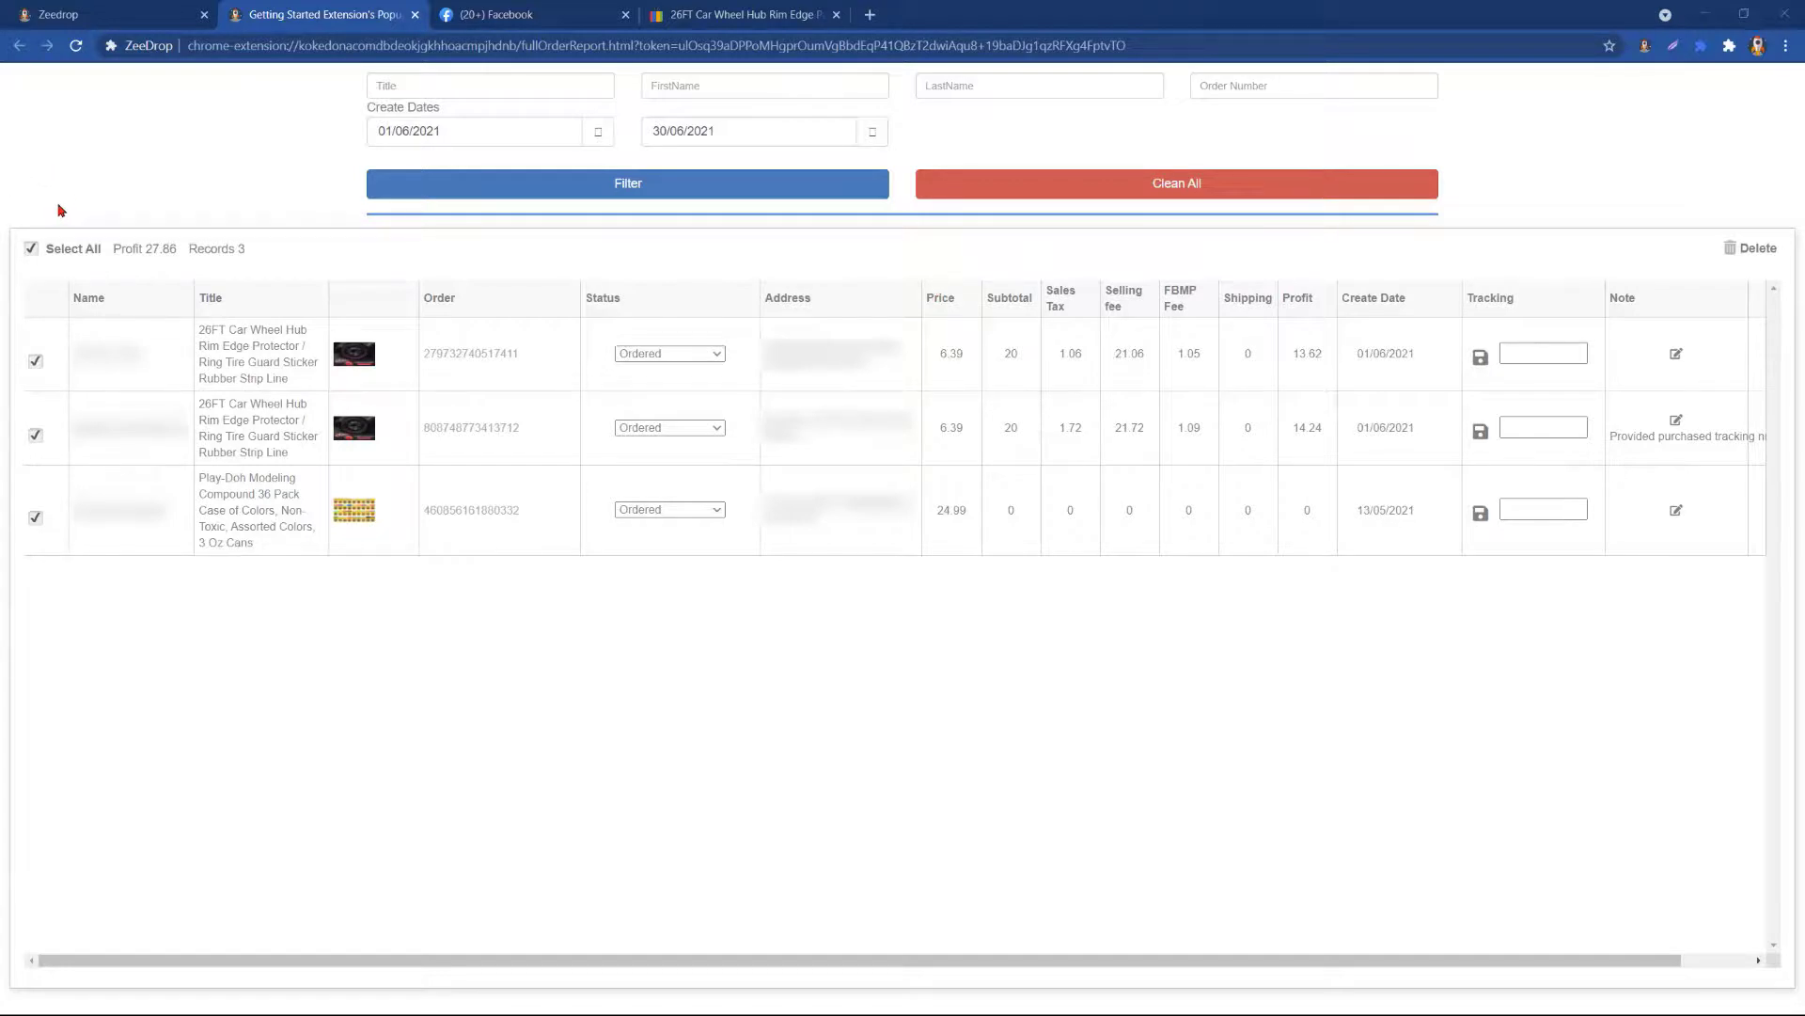
mouse_move(223, 197)
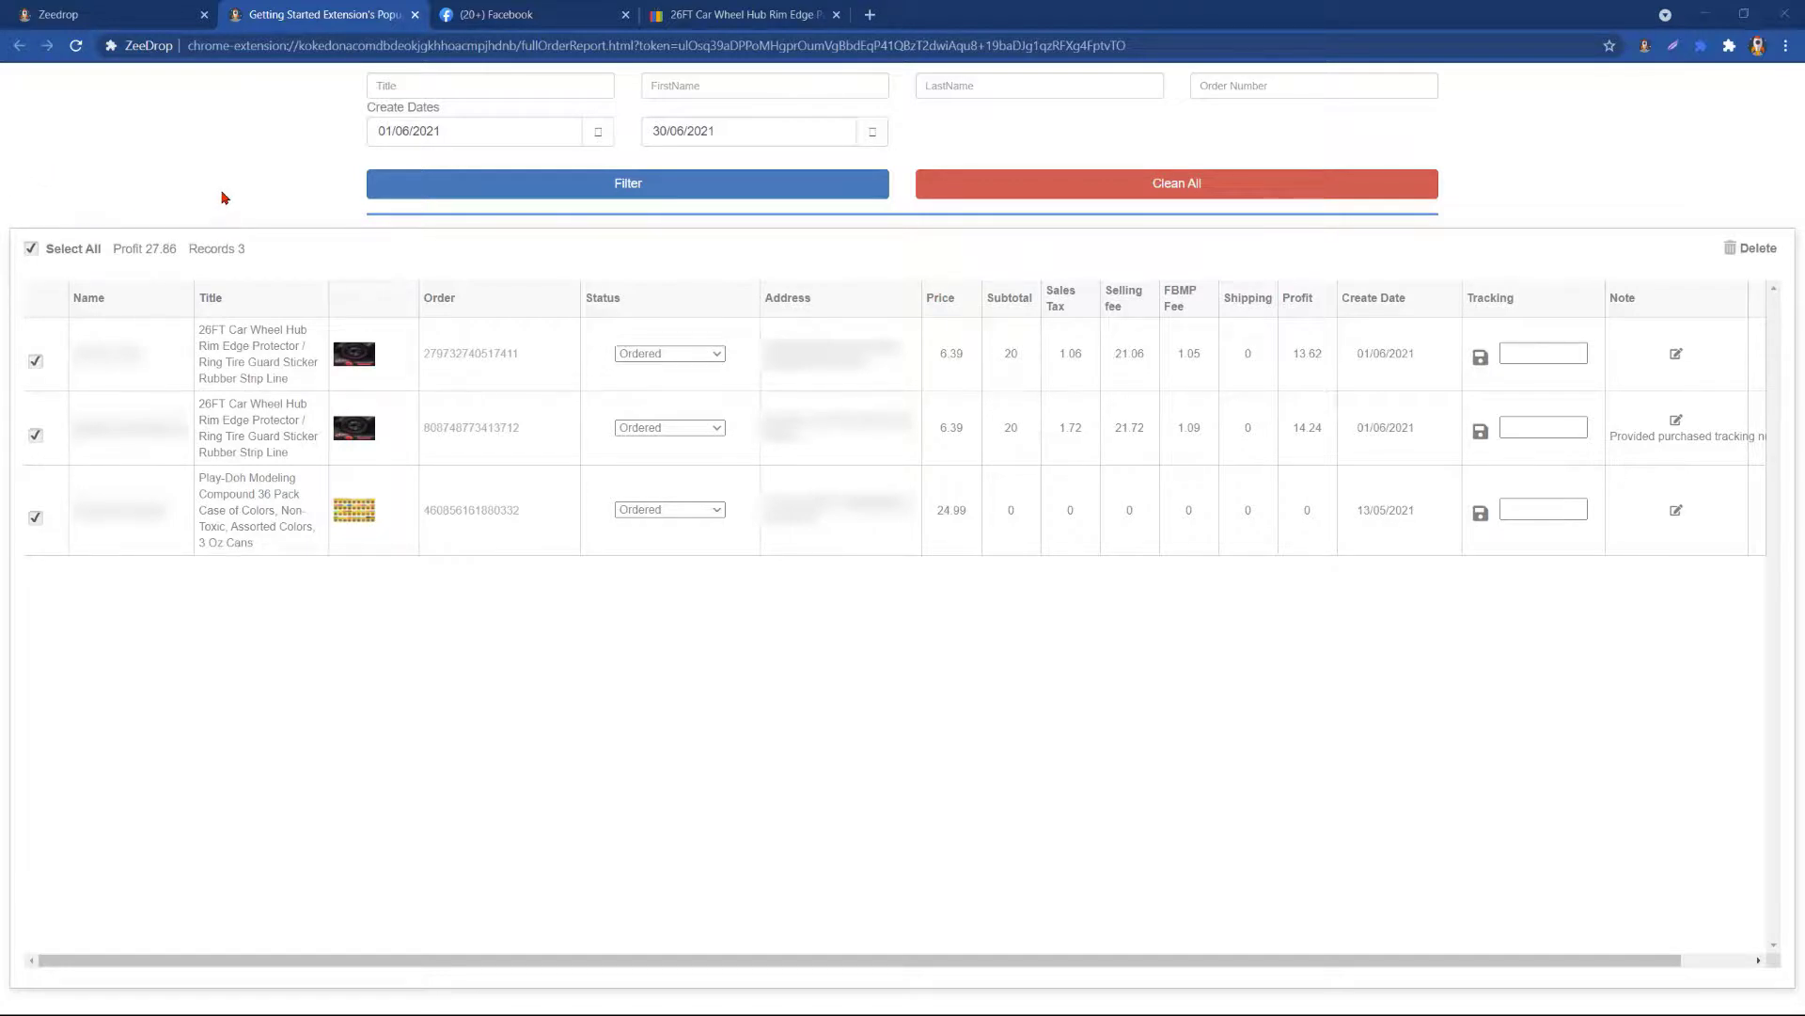
mouse_move(487, 584)
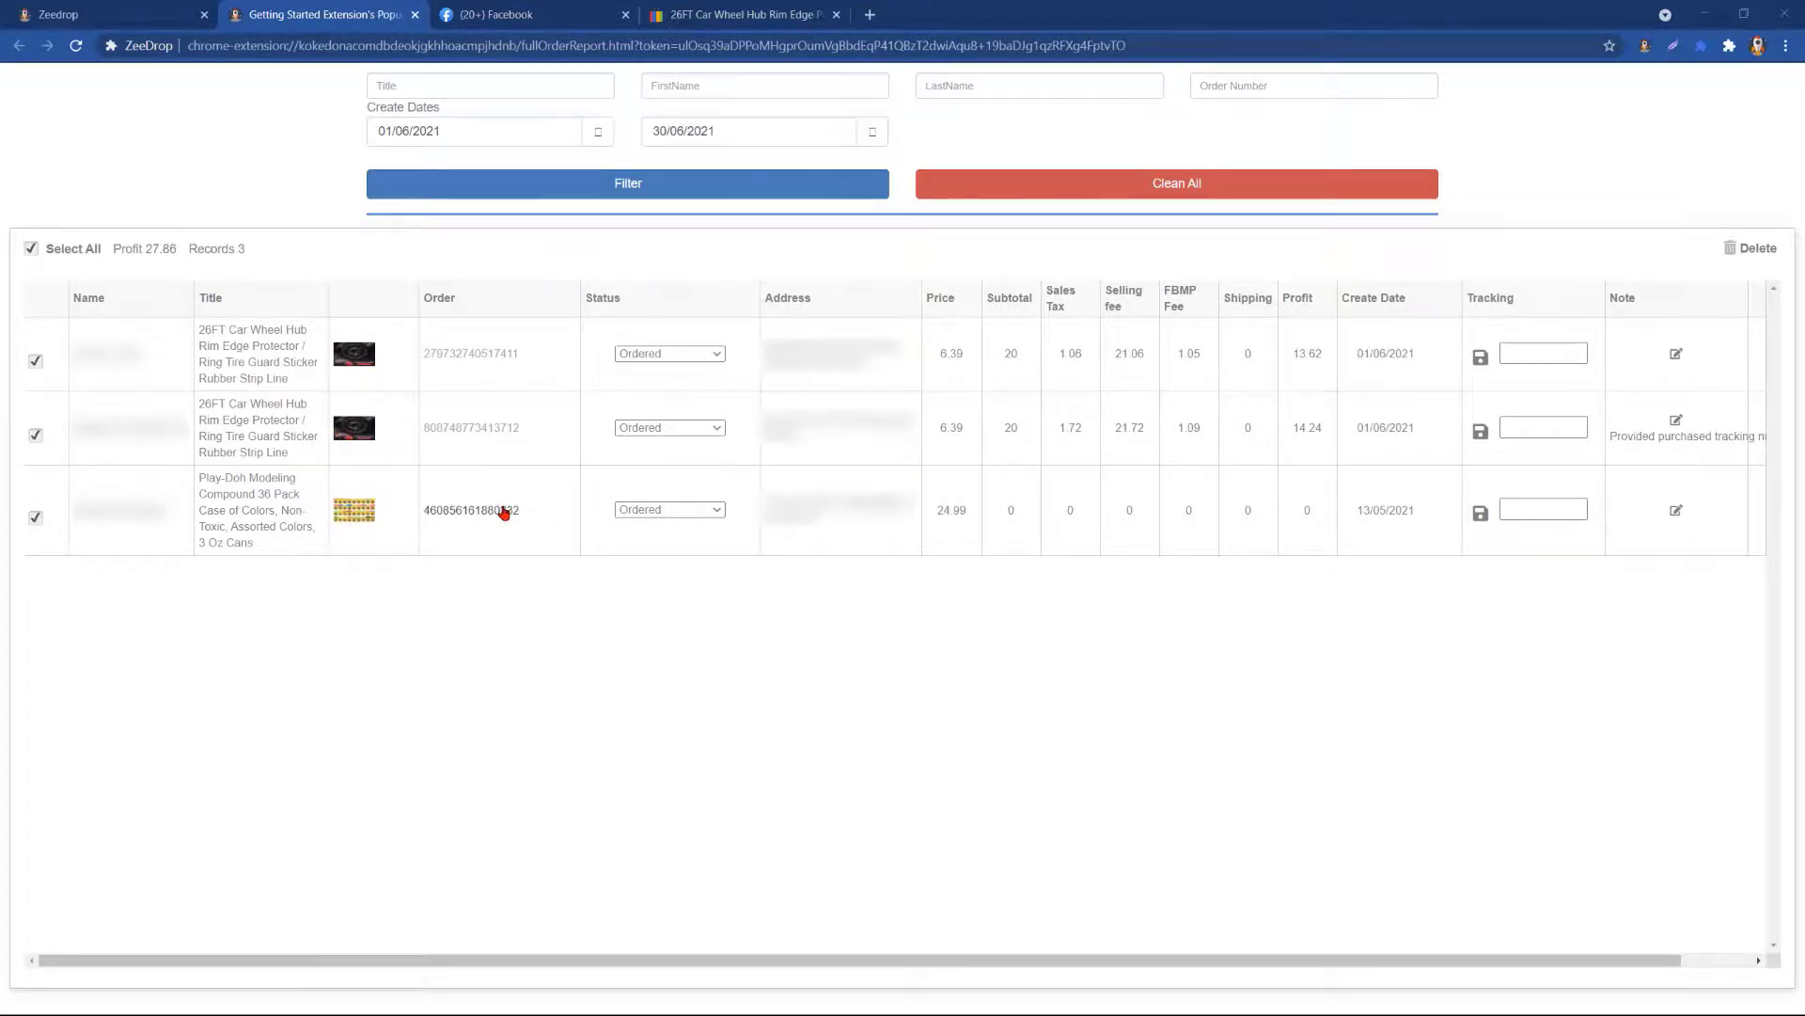
After noting the 27.86 total profit, open the Play-Doh order on Facebook
click(471, 510)
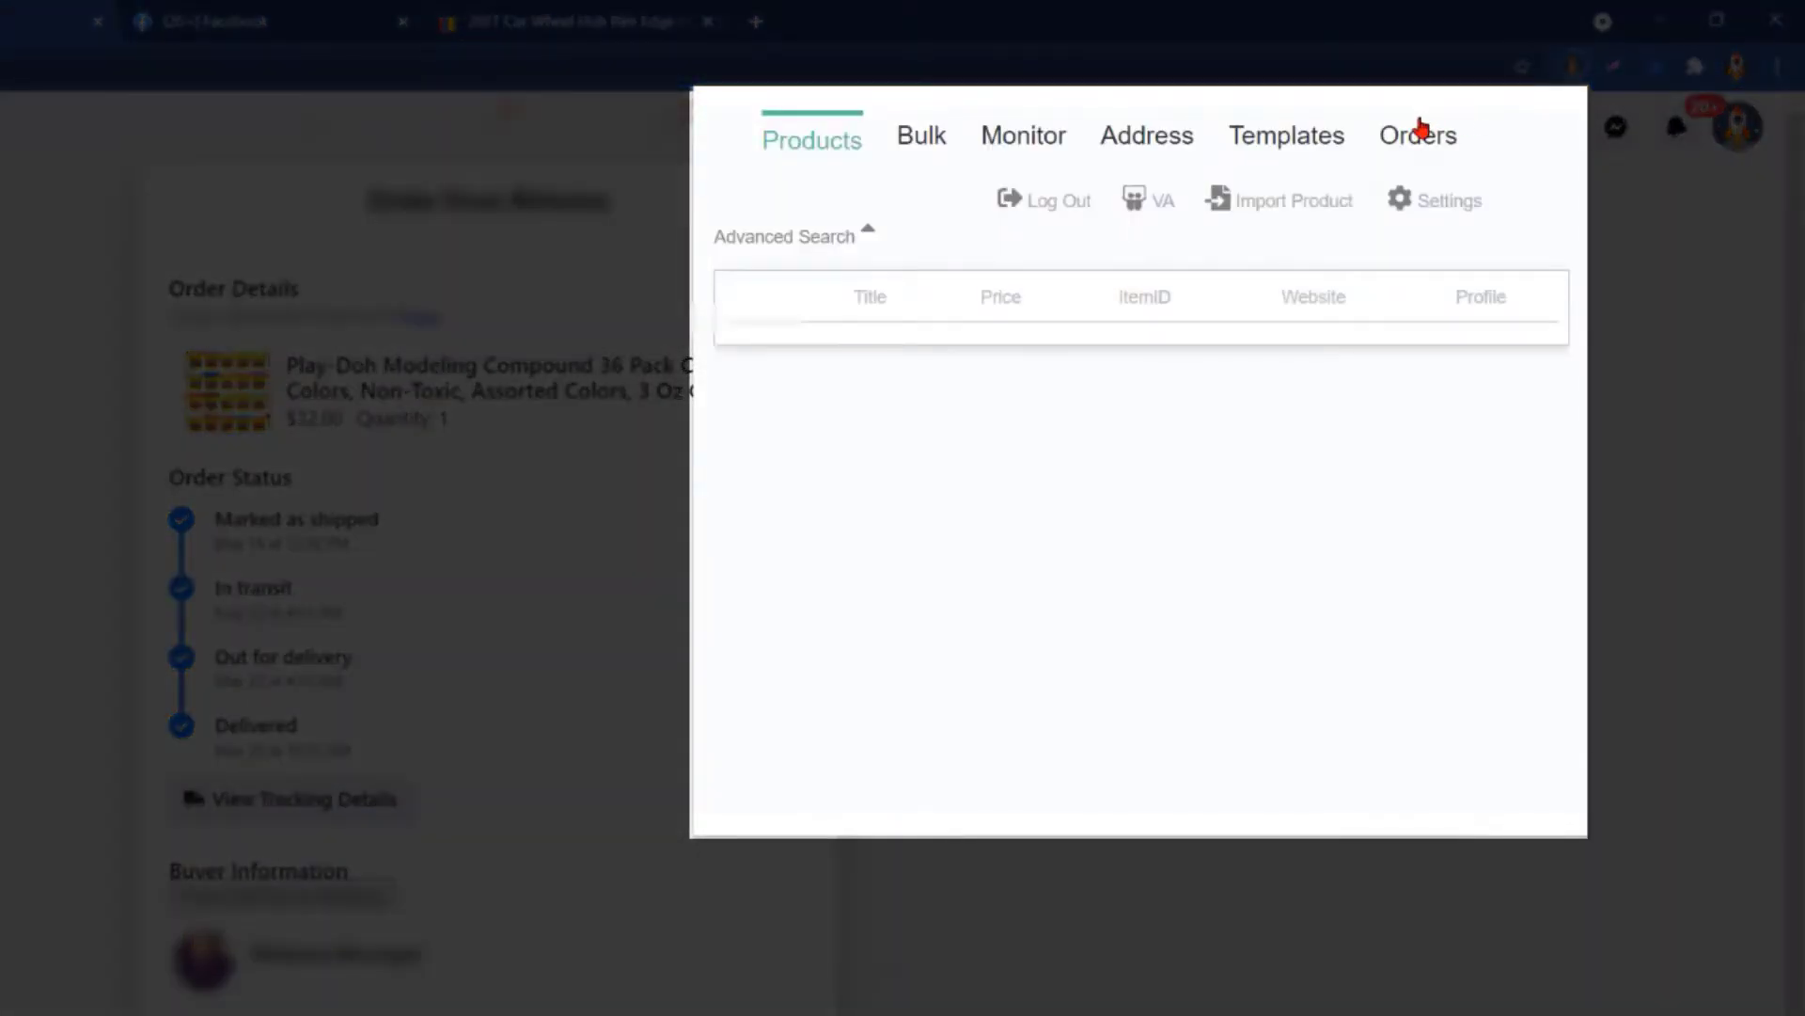
Show the extension's Orders tab listing the three saved orders
click(1417, 135)
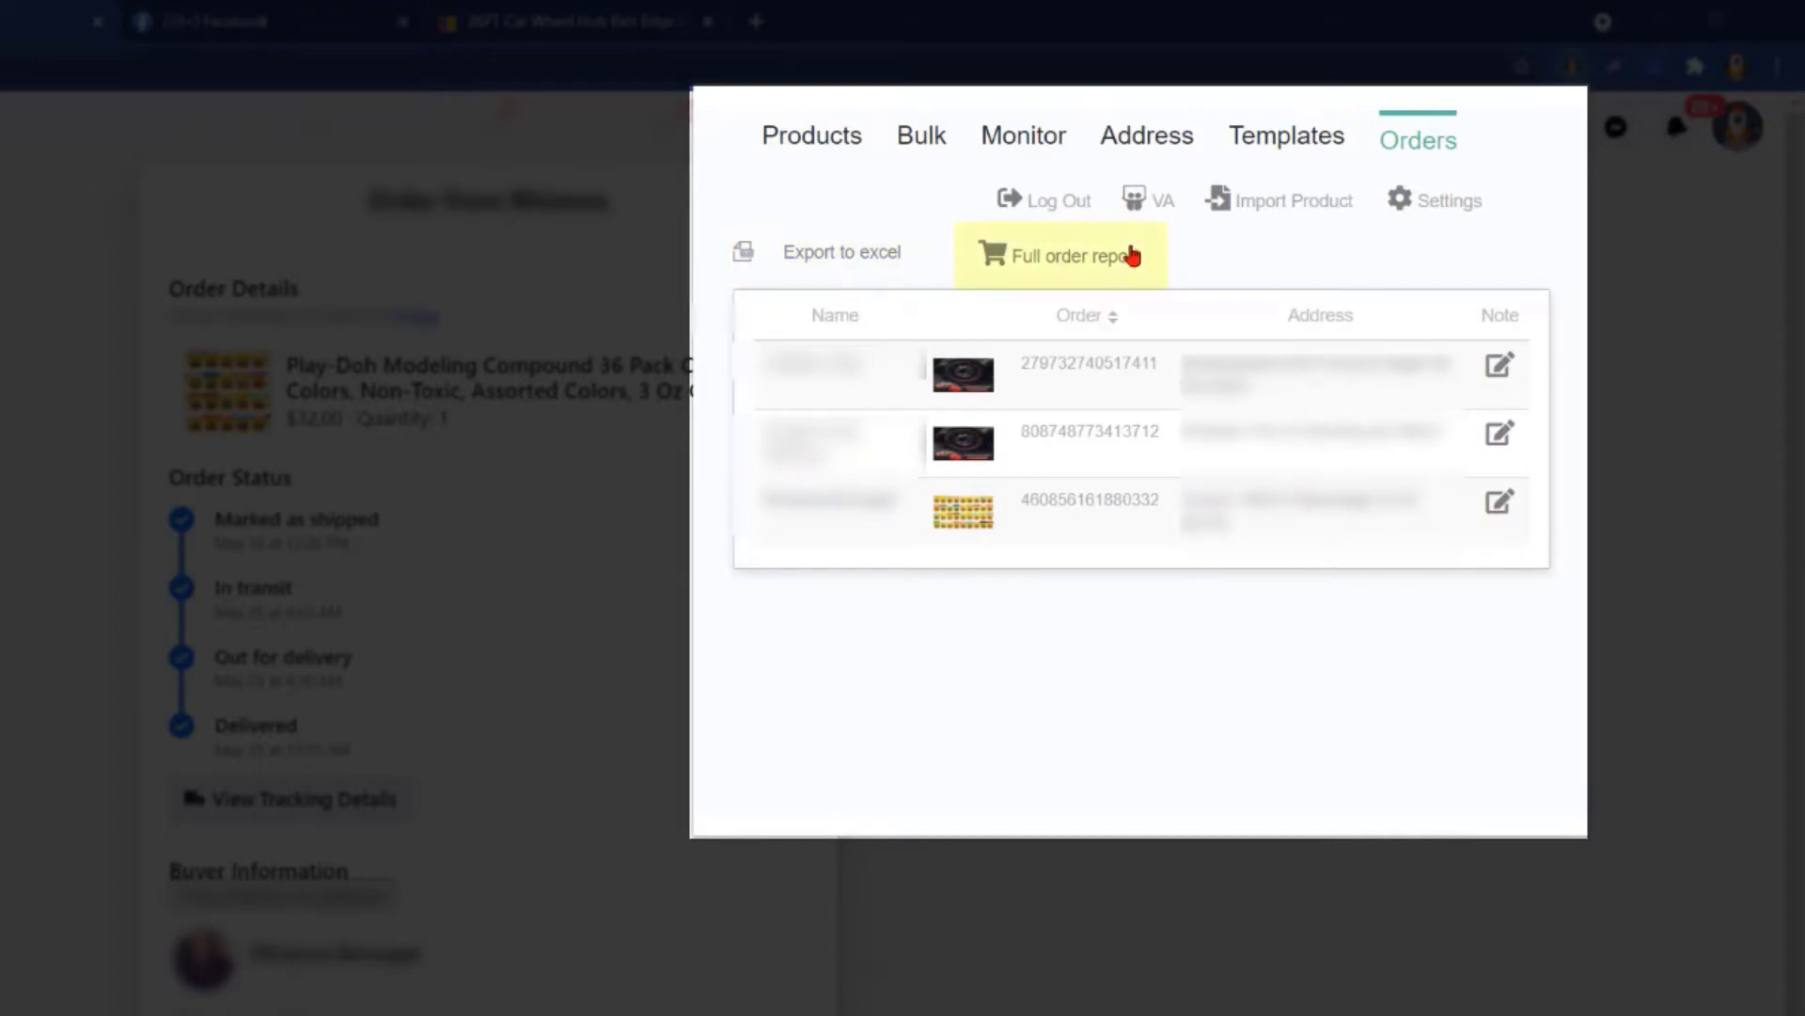
mouse_move(1063, 297)
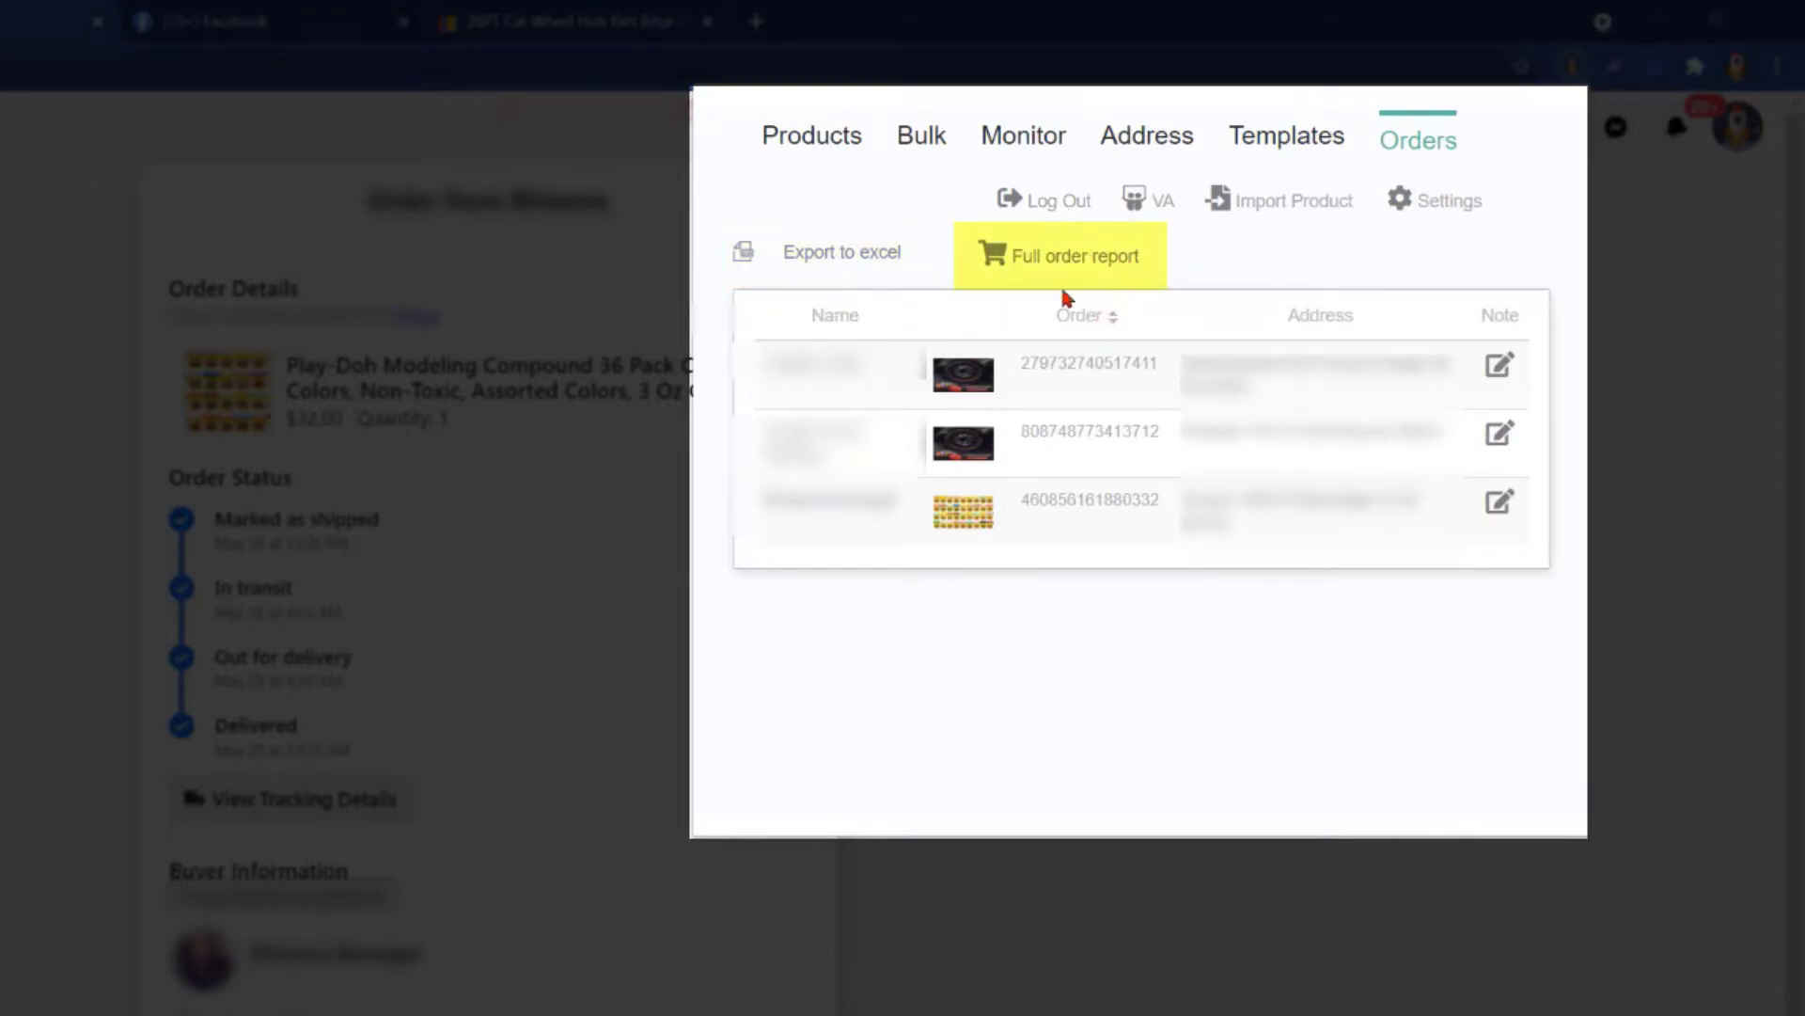
mouse_move(1169, 344)
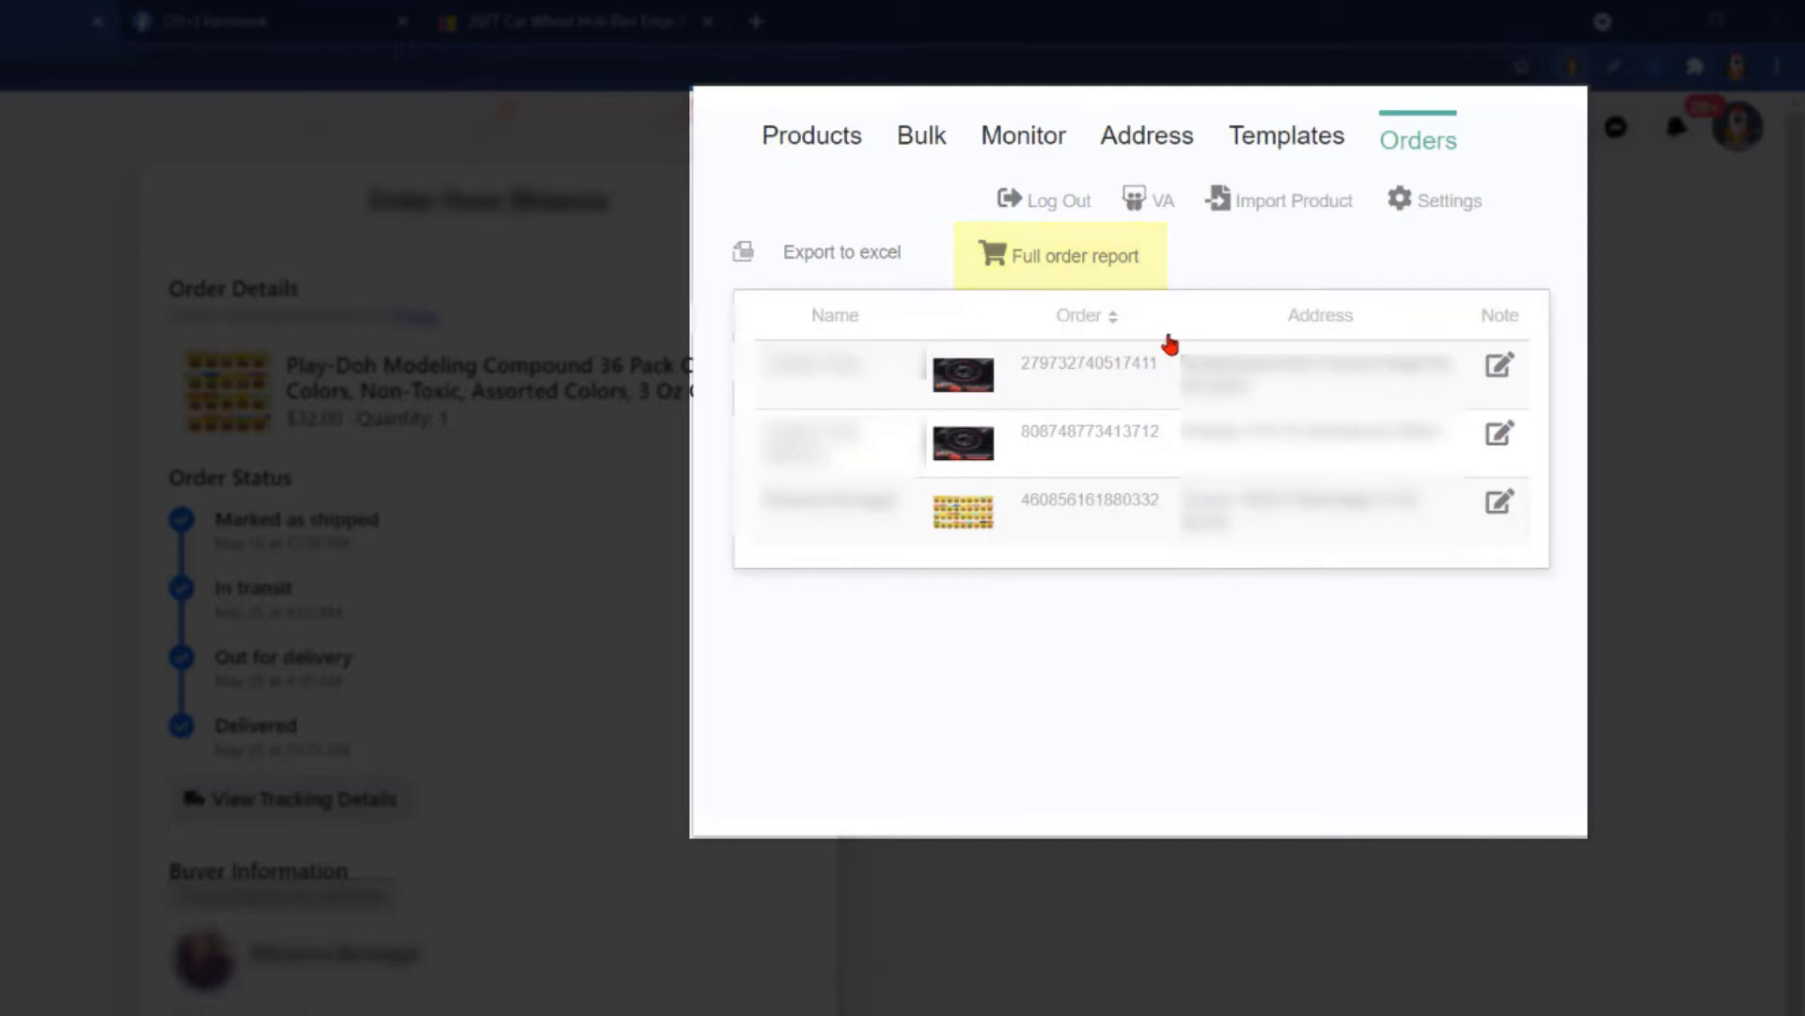